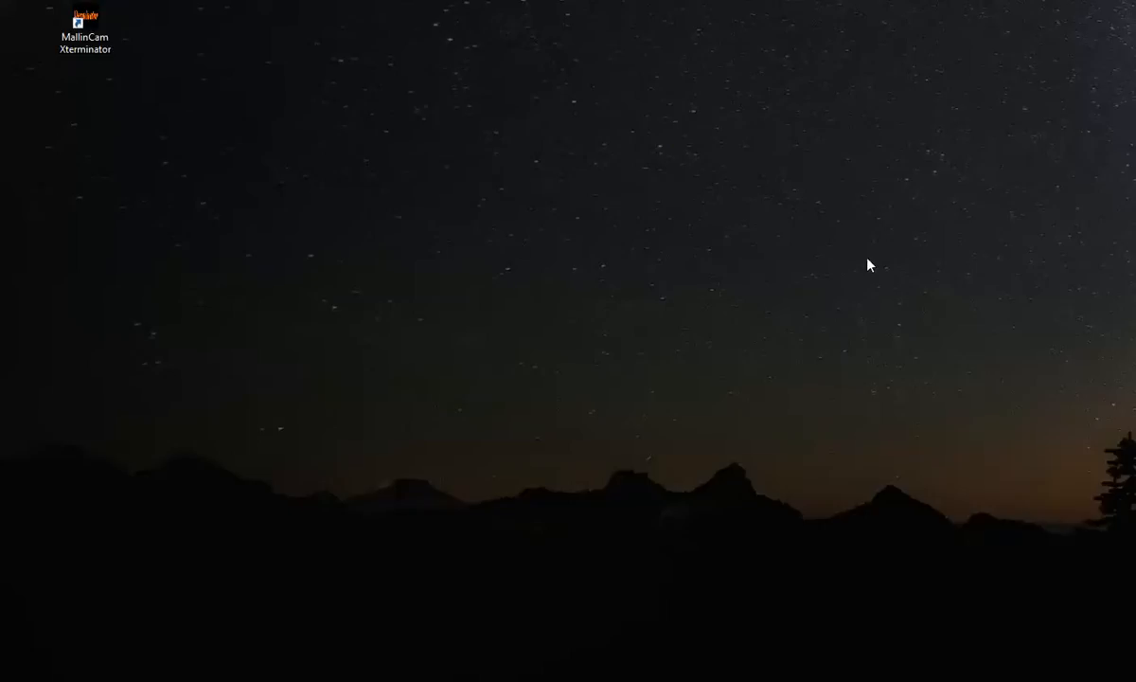
mouse_move(203, 125)
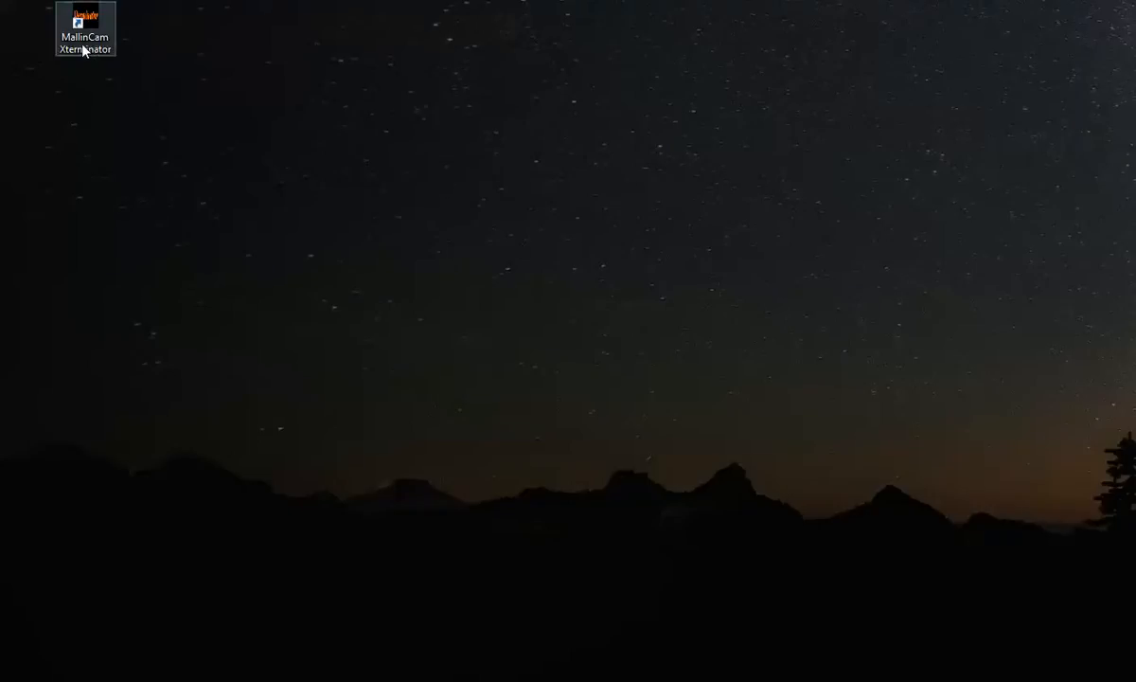
Launch MallinCam Xterminator from its desktop shortcut, up to the COM1 missing-port error
double_click(84, 28)
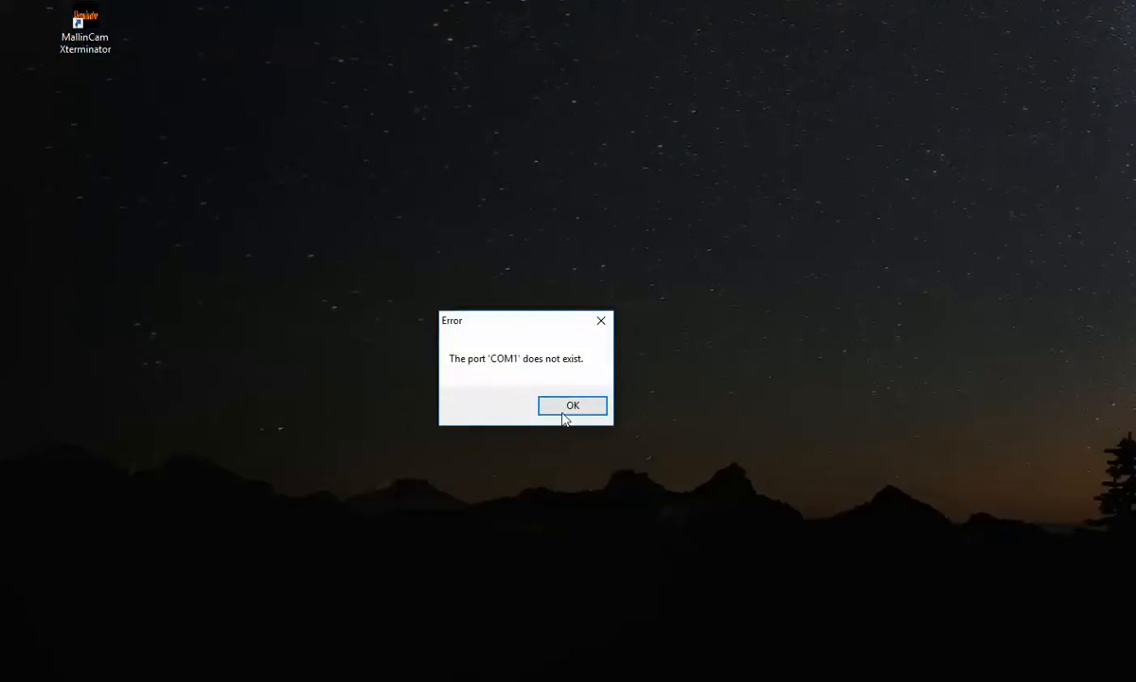
mouse_move(520, 415)
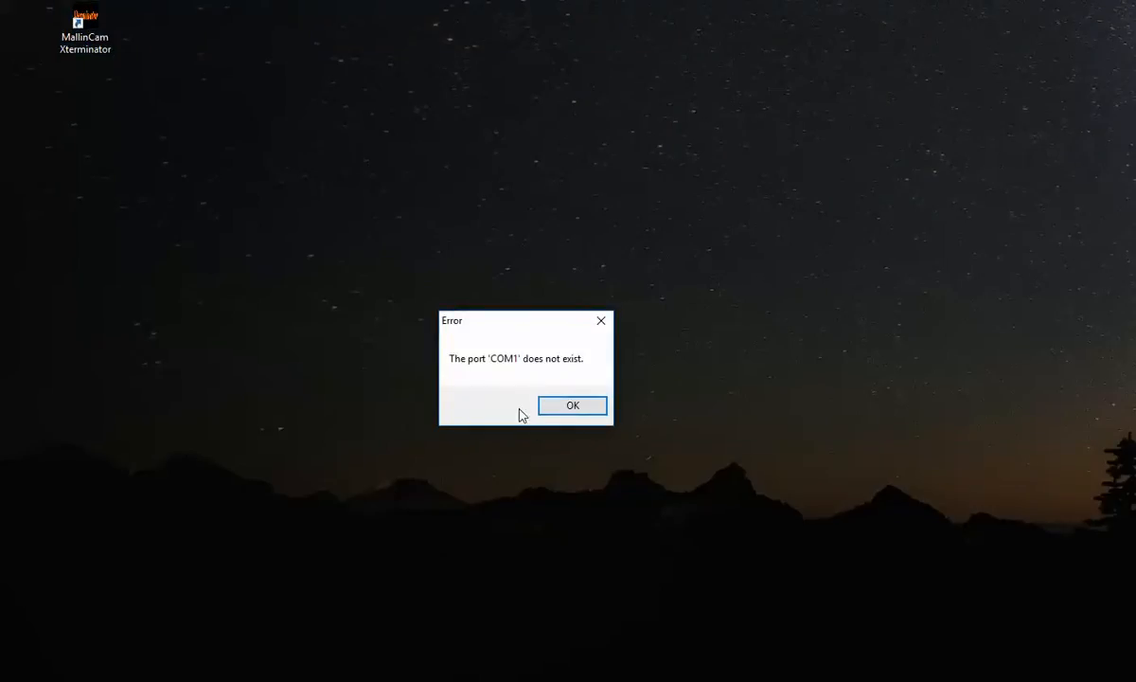
mouse_move(499, 405)
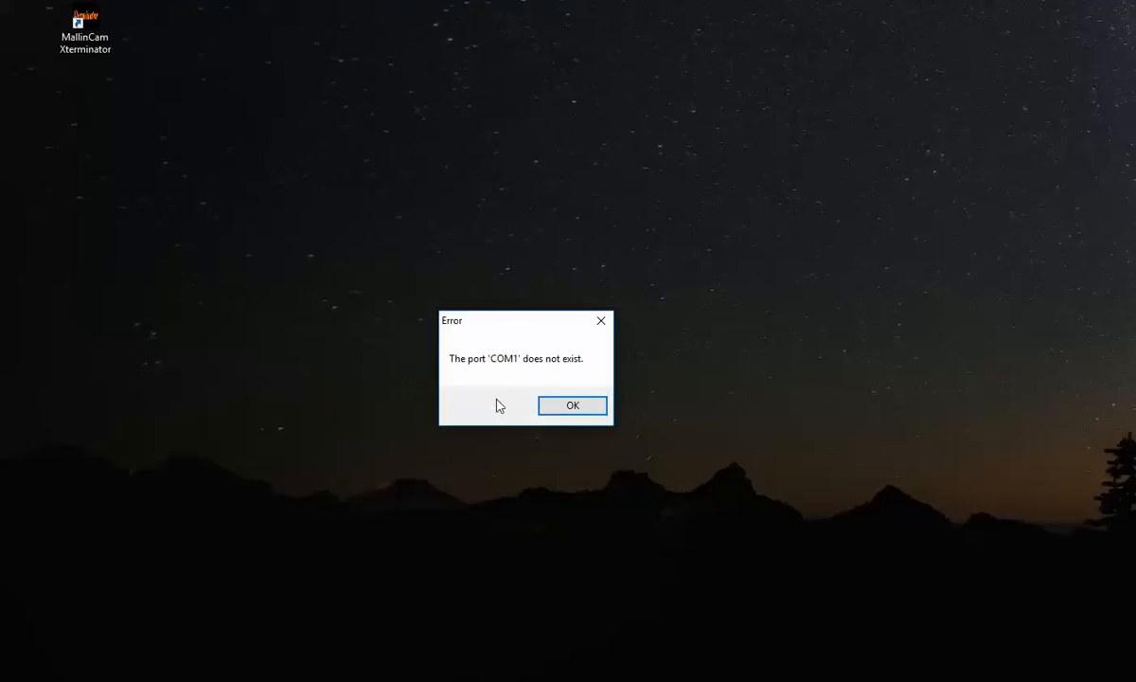
mouse_move(527, 383)
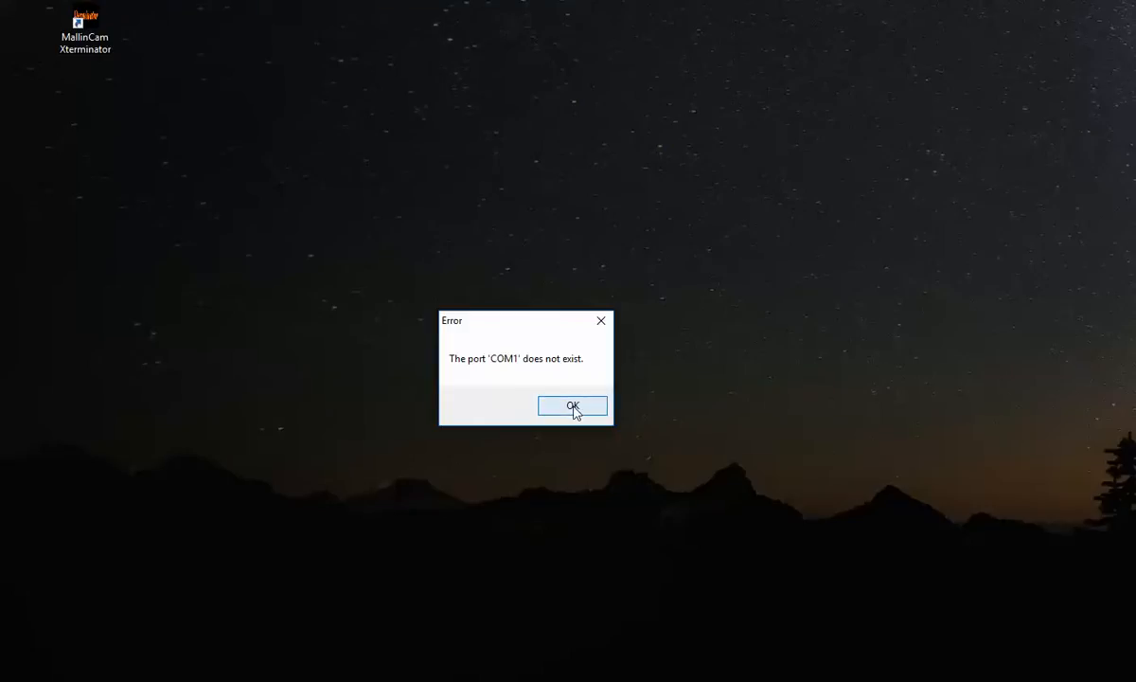
Dismiss the COM1 error, switch to Advanced settings and accept the safety-timer warning
left_click(571, 405)
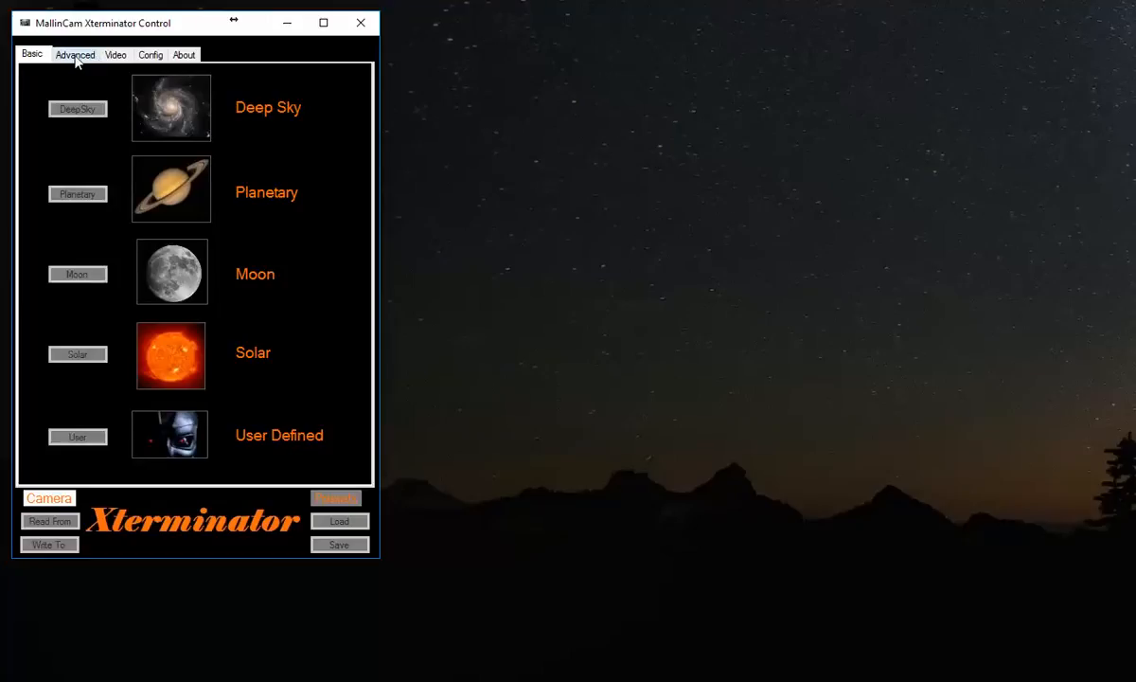
left_click(75, 54)
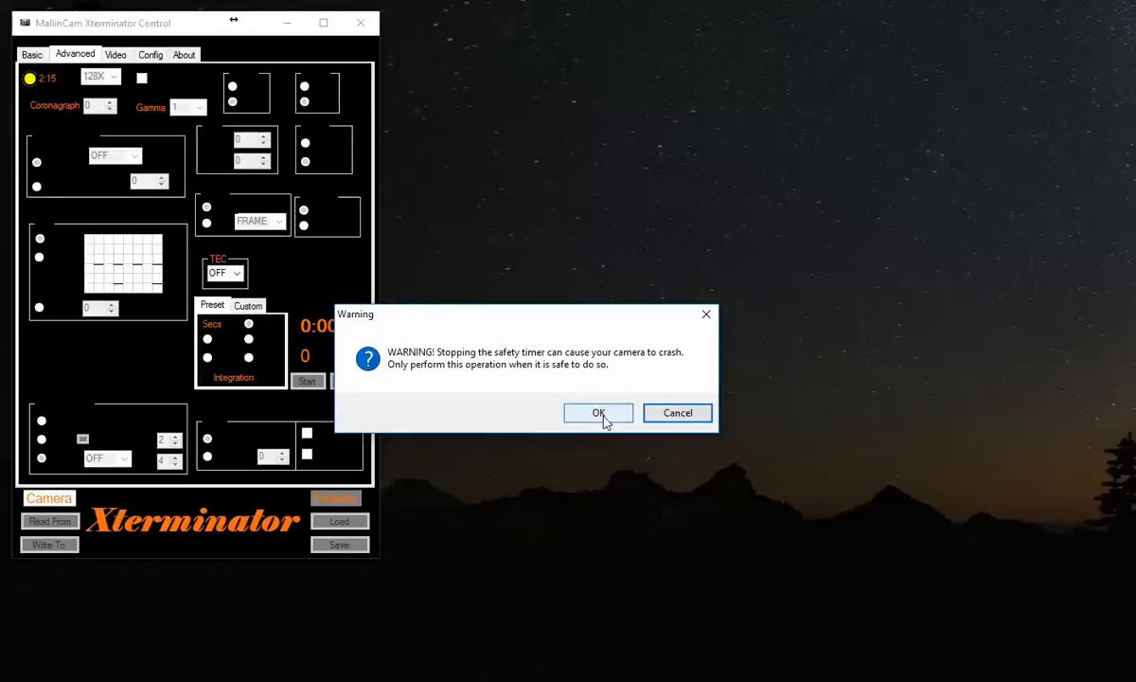
left_click(598, 412)
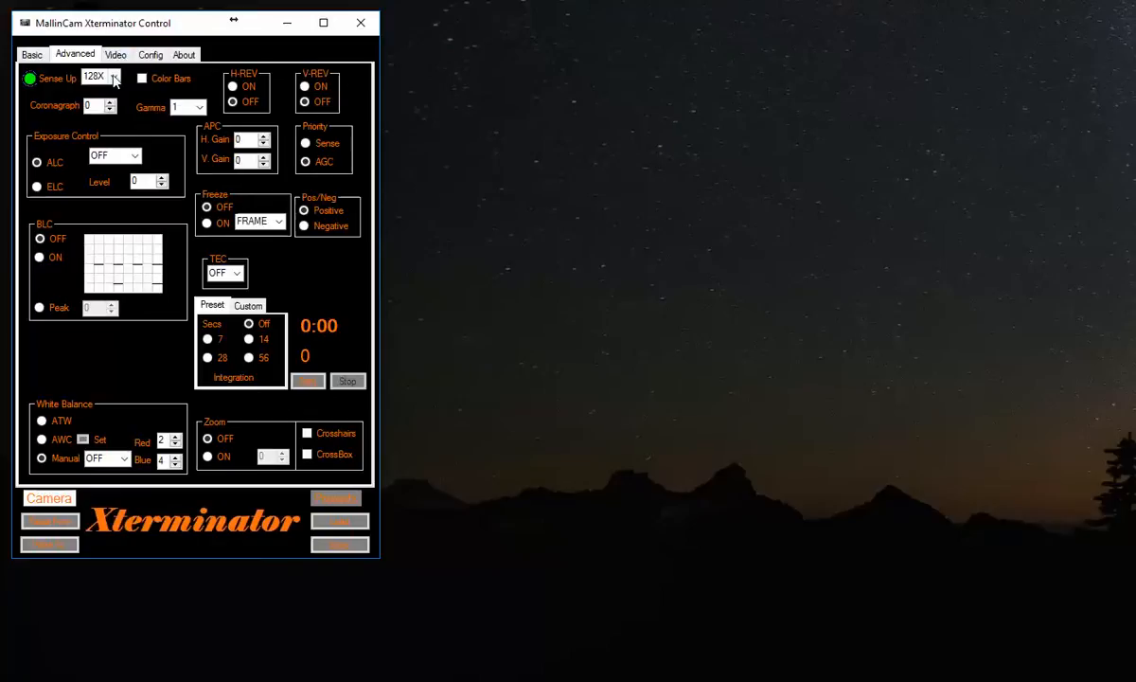
Select Logitech HD Webcam C525 as the video capture device on the Video tab
left_click(116, 54)
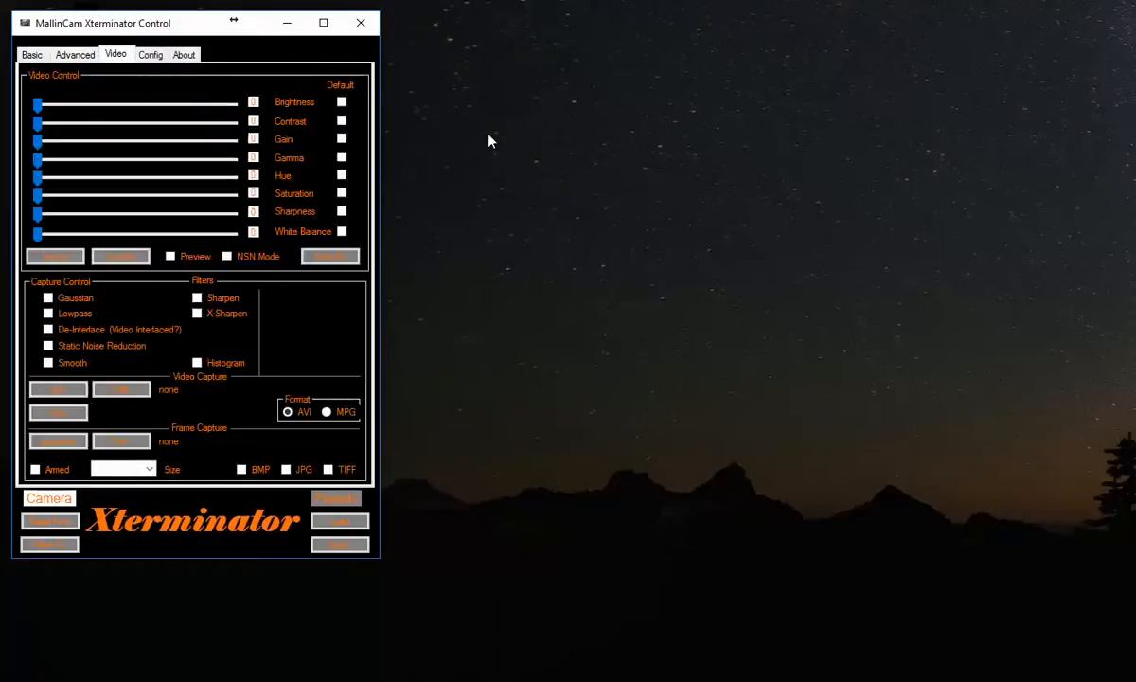
mouse_move(53, 257)
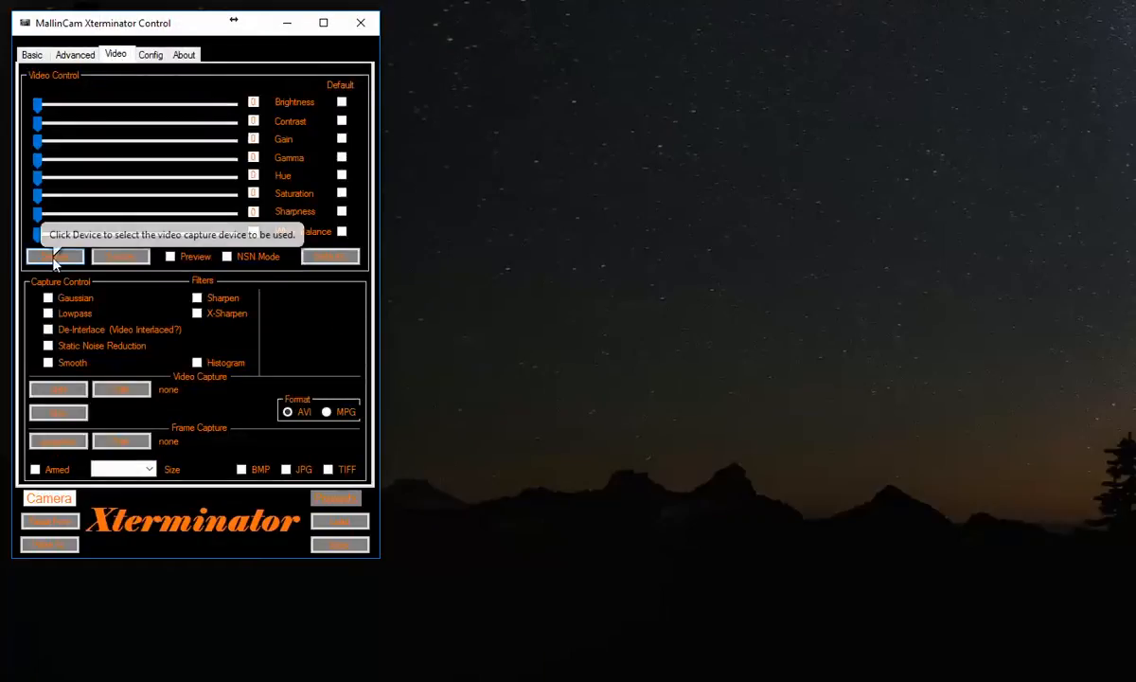
left_click(54, 256)
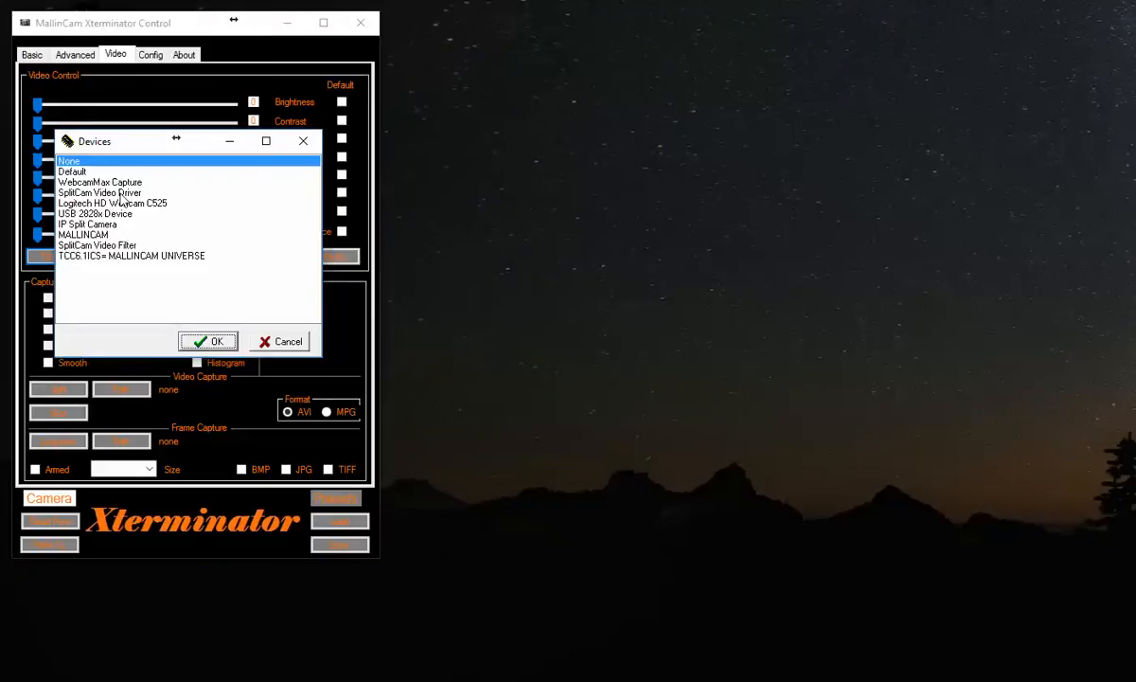
mouse_move(121, 206)
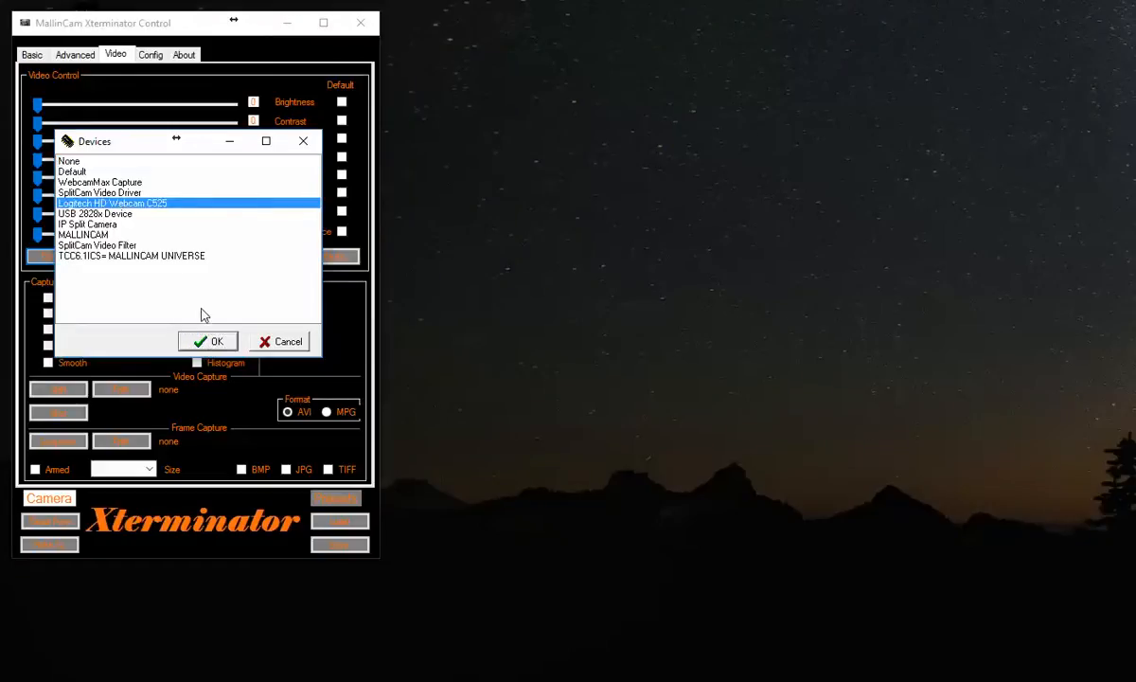
left_click(207, 341)
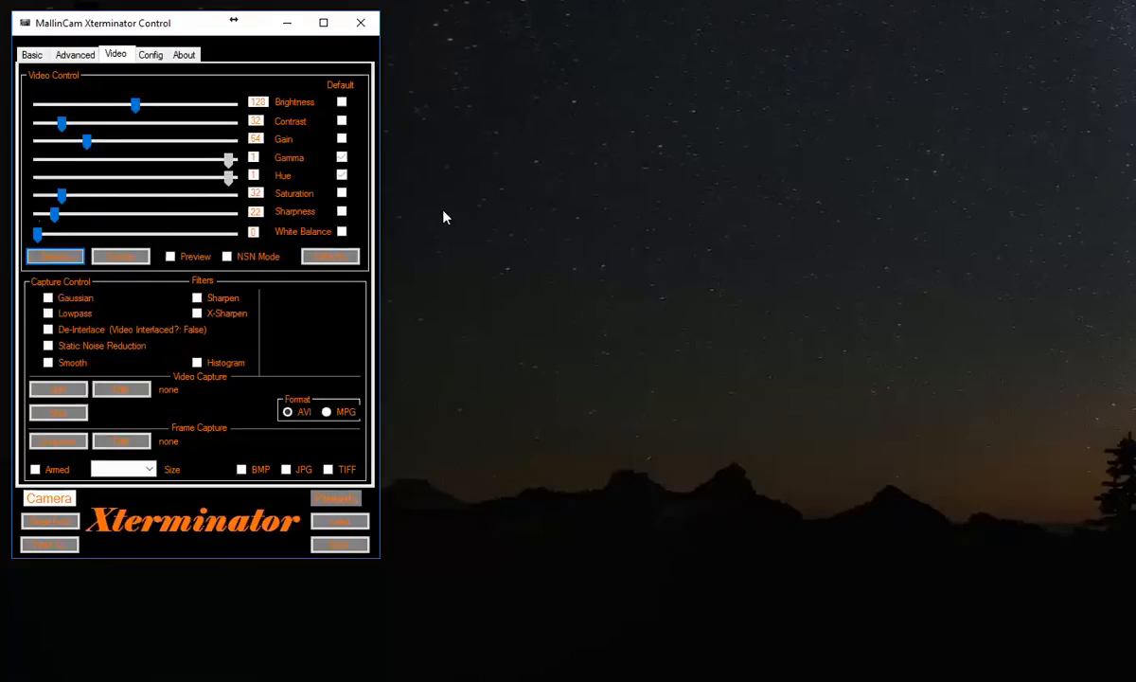
mouse_move(225, 120)
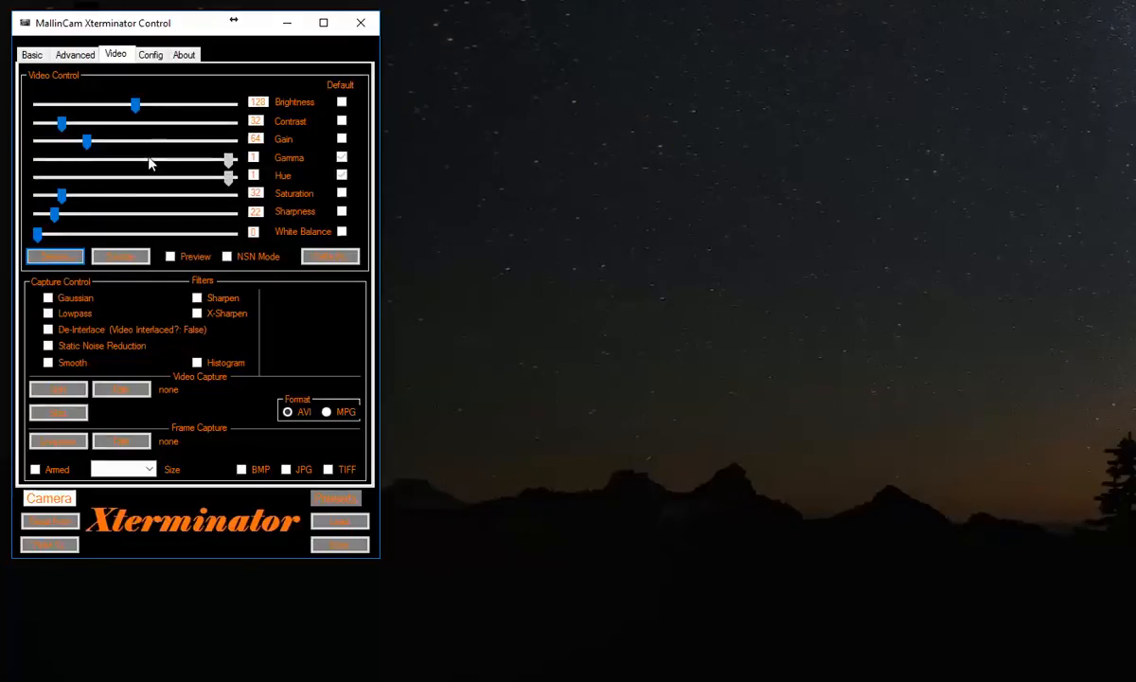
mouse_move(270, 161)
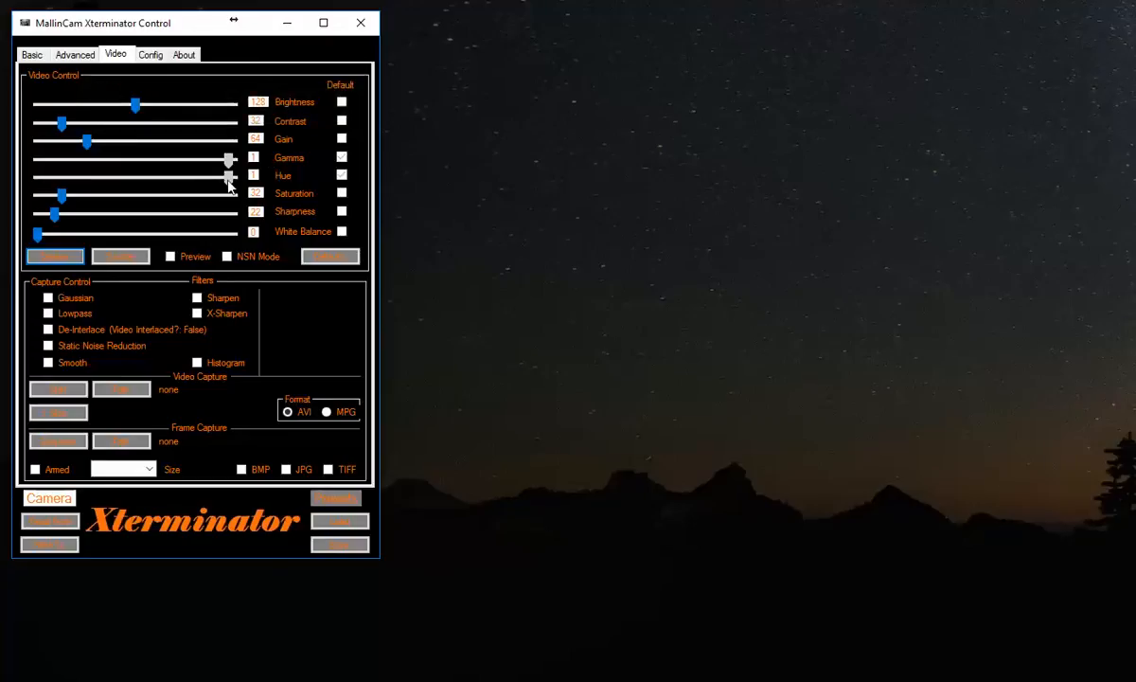
mouse_move(171, 257)
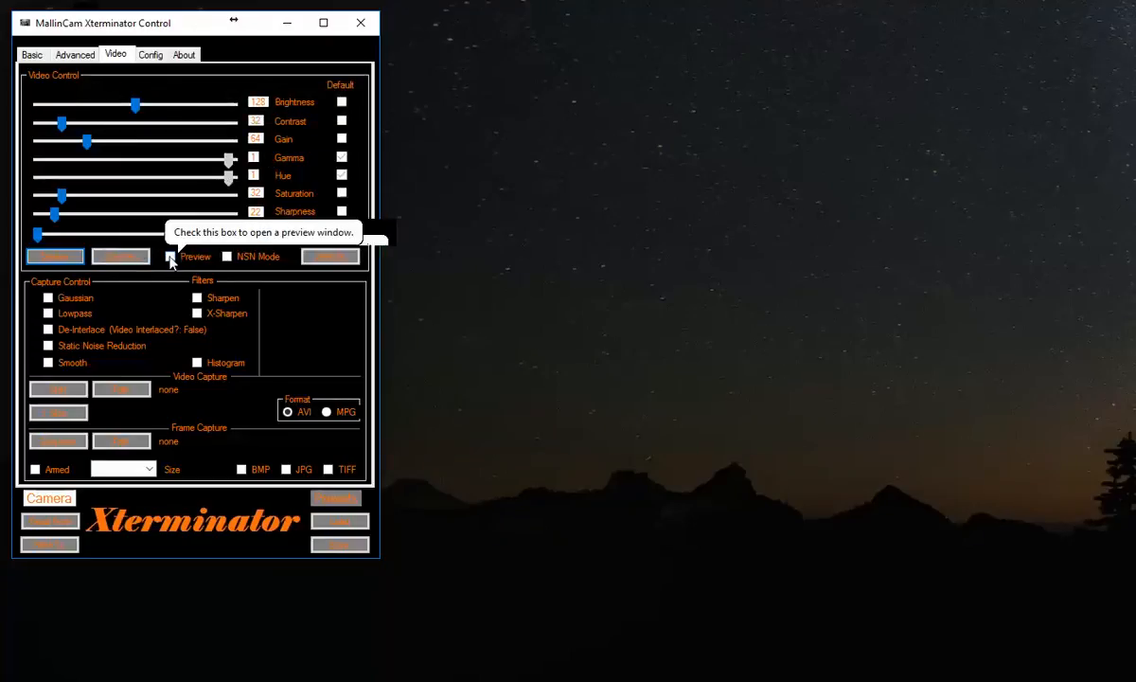
Turn on the live preview, move its window right, and set capture size to 800 X 600
left_click(171, 255)
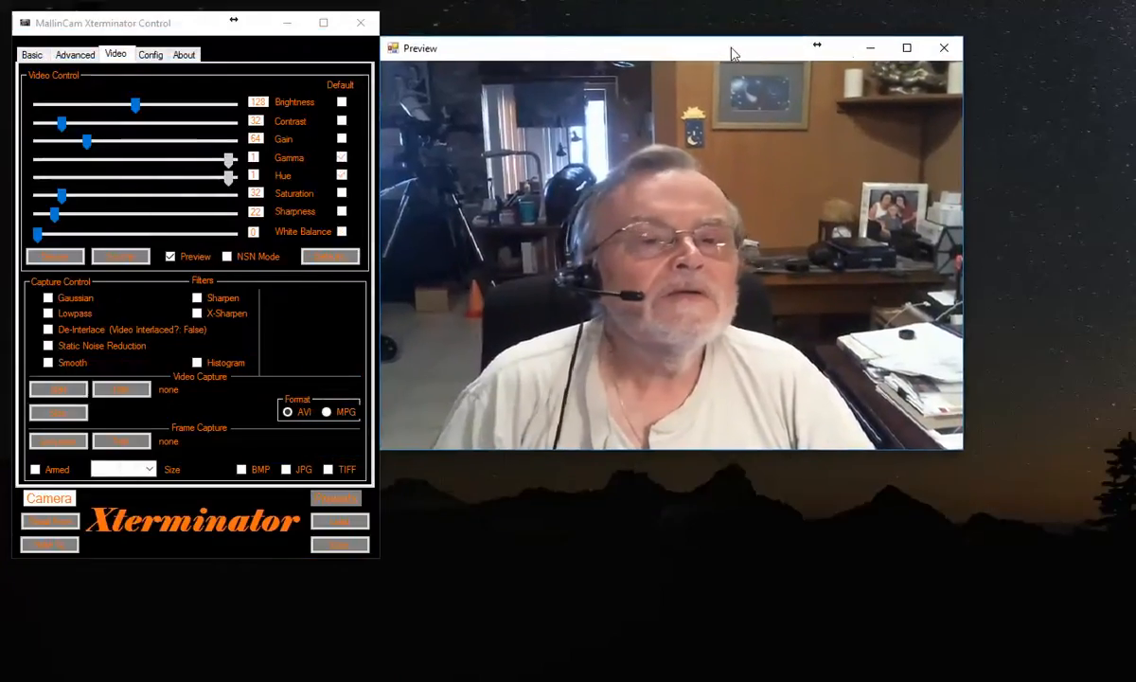
left_click_drag(734, 49, 781, 30)
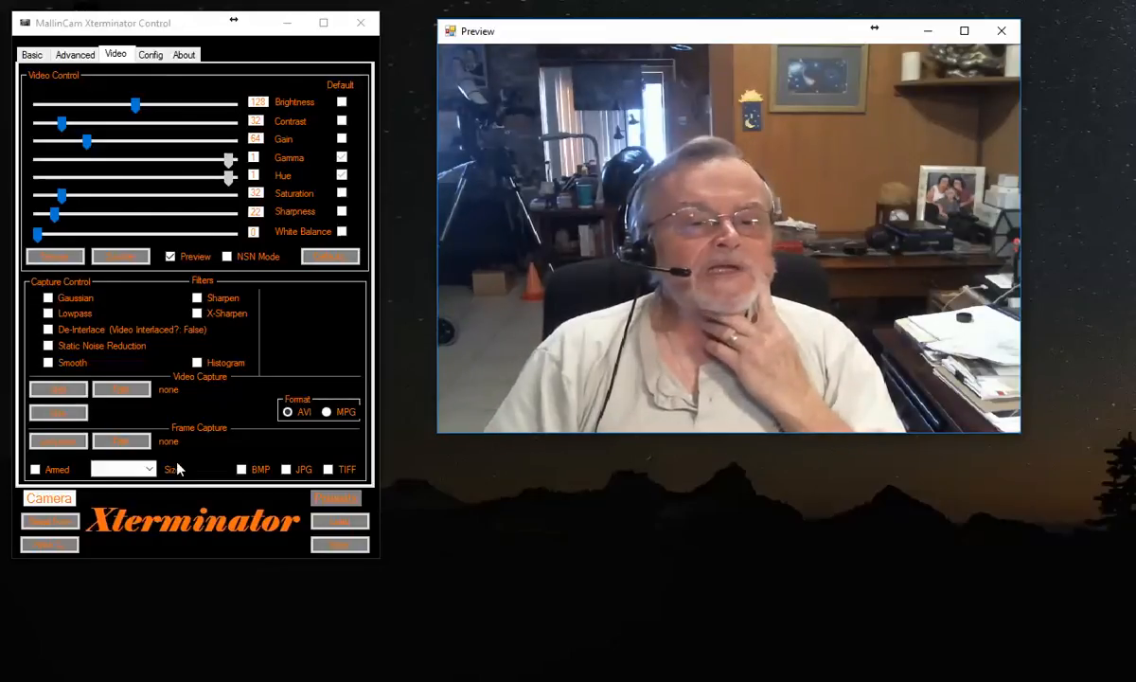
left_click(149, 468)
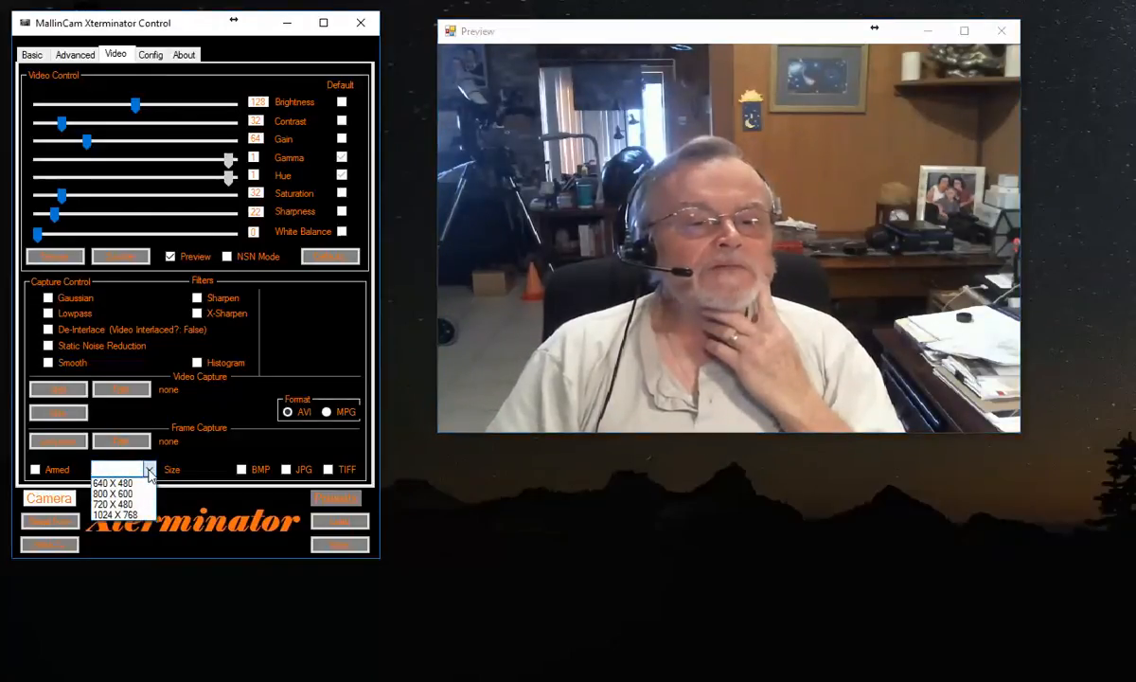
left_click(113, 493)
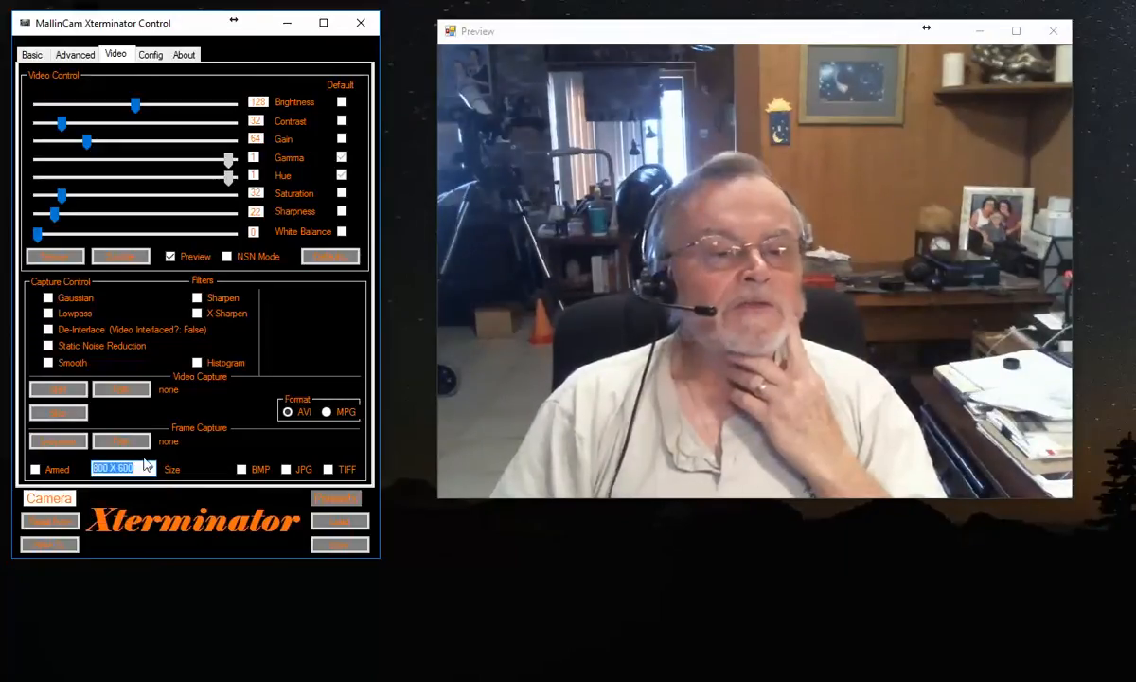
Try 1024 X 768, return capture size to 800 X 600, and lower brightness to 16
left_click(150, 469)
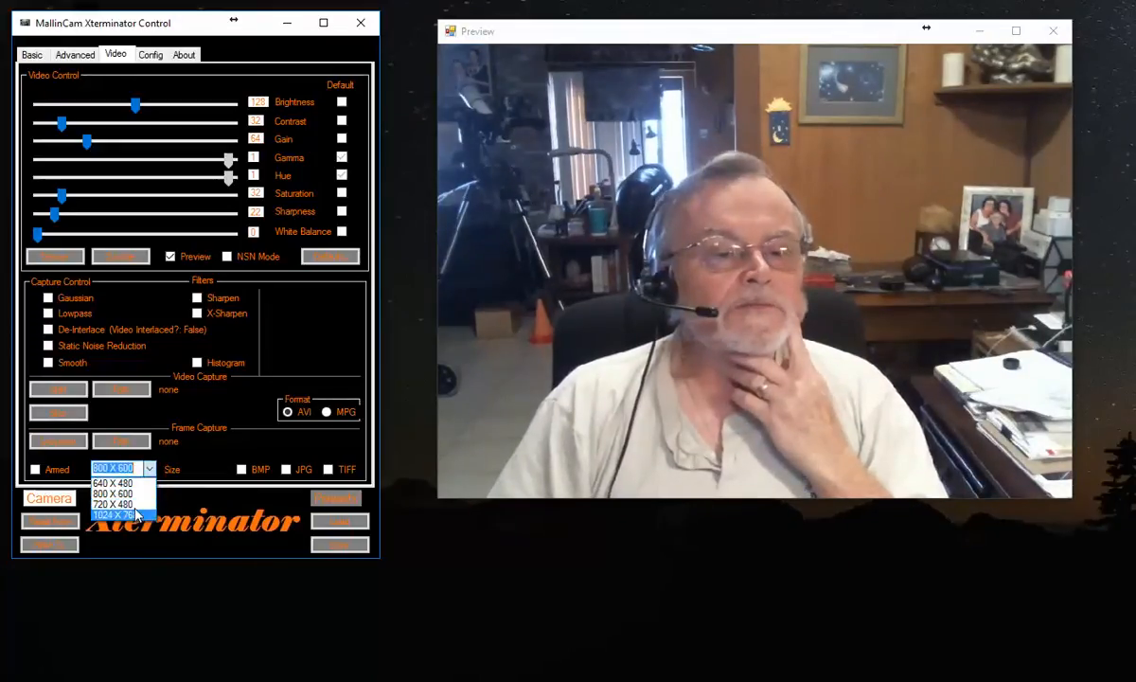
left_click(114, 515)
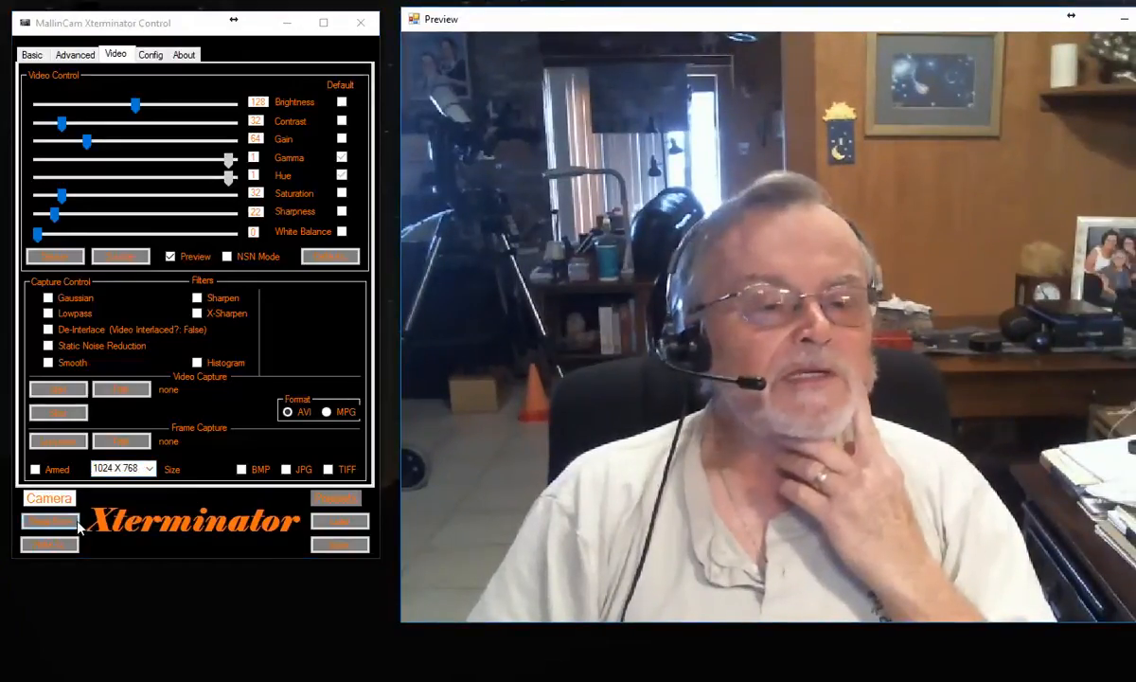
left_click(136, 468)
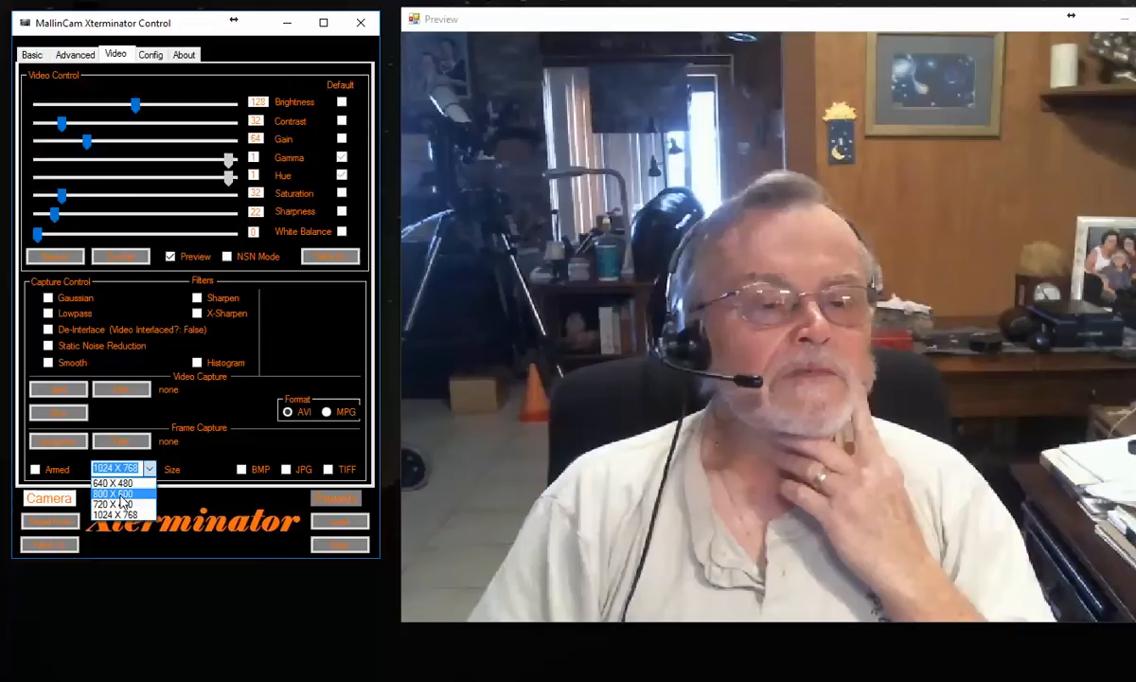
left_click(114, 494)
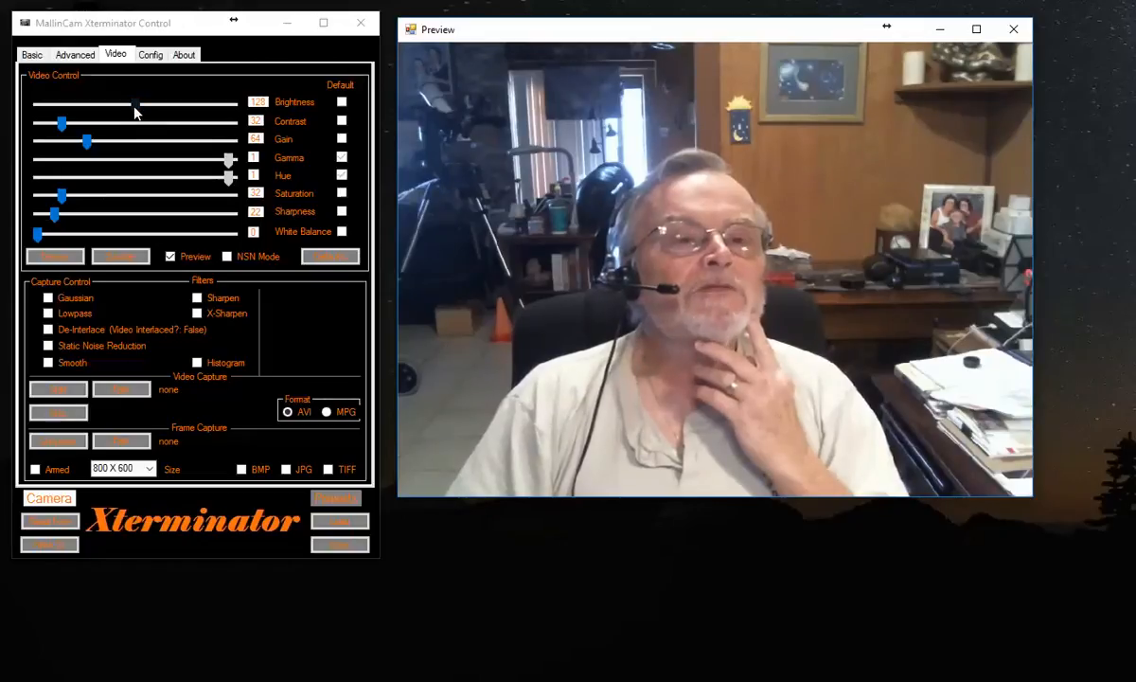
left_click_drag(133, 102, 49, 102)
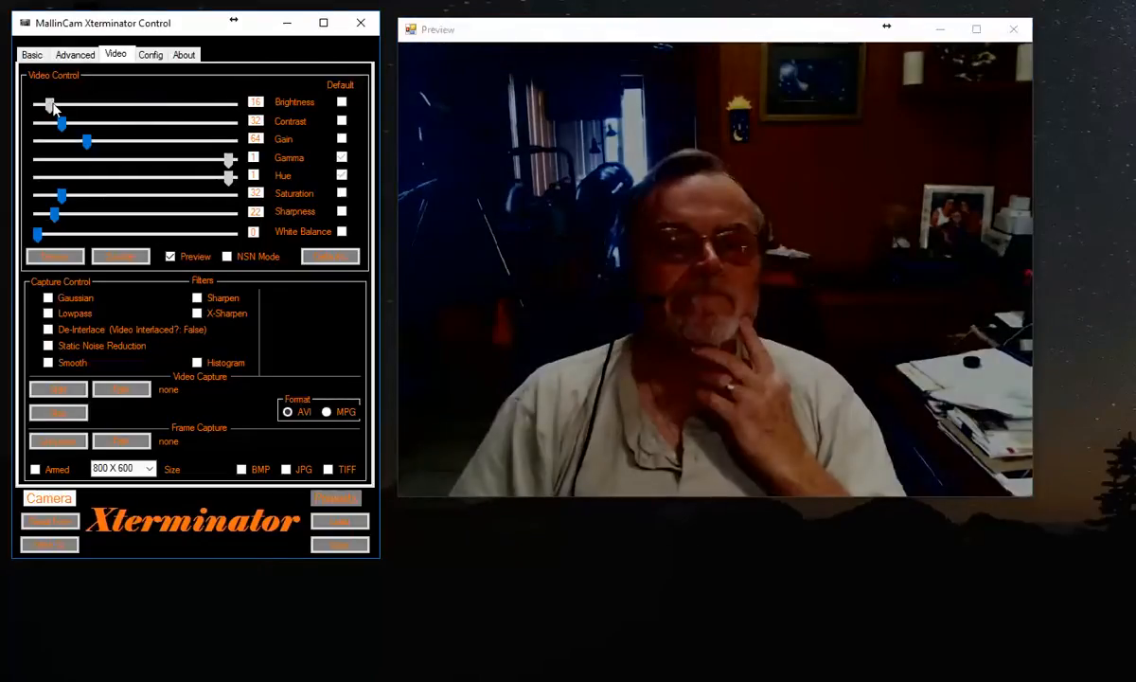
Raise brightness, lower gain, then drain and boost saturation on the live preview
left_click_drag(50, 104, 123, 104)
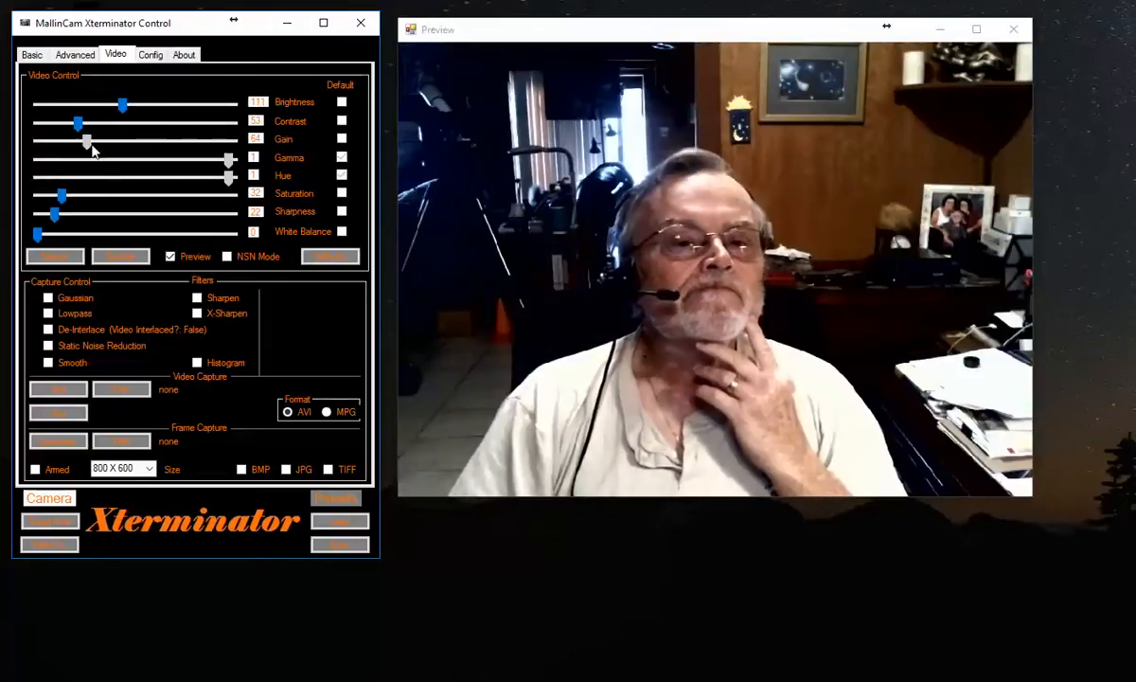
left_click_drag(77, 139, 66, 140)
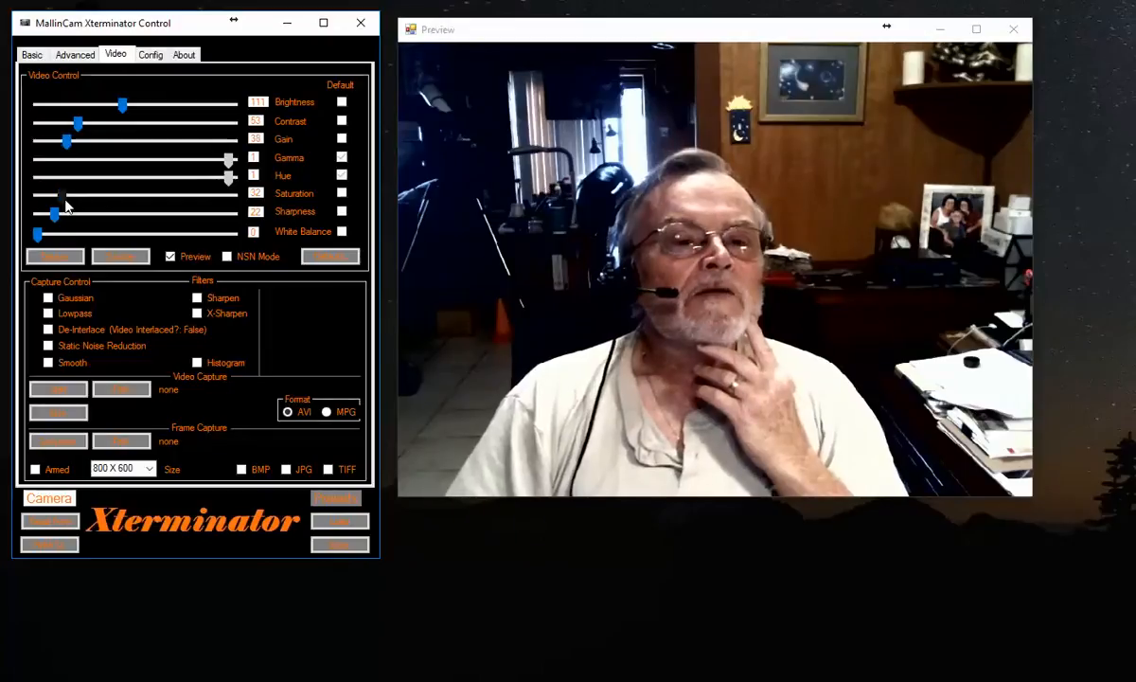
left_click_drag(54, 212, 36, 212)
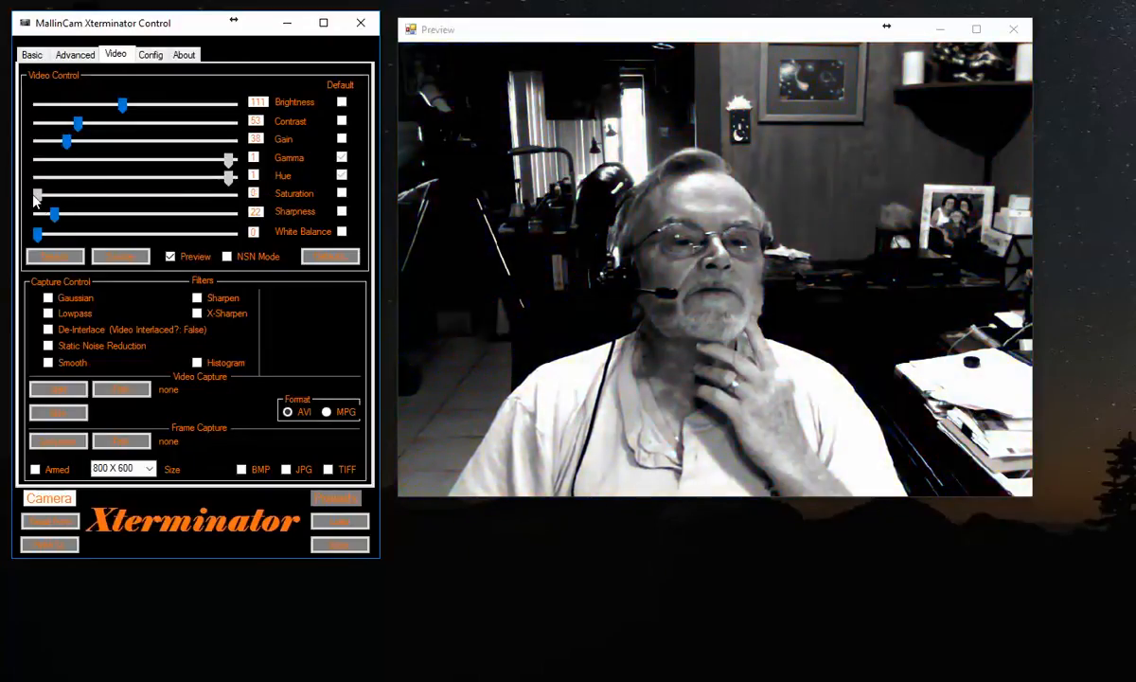
left_click_drag(54, 215, 171, 215)
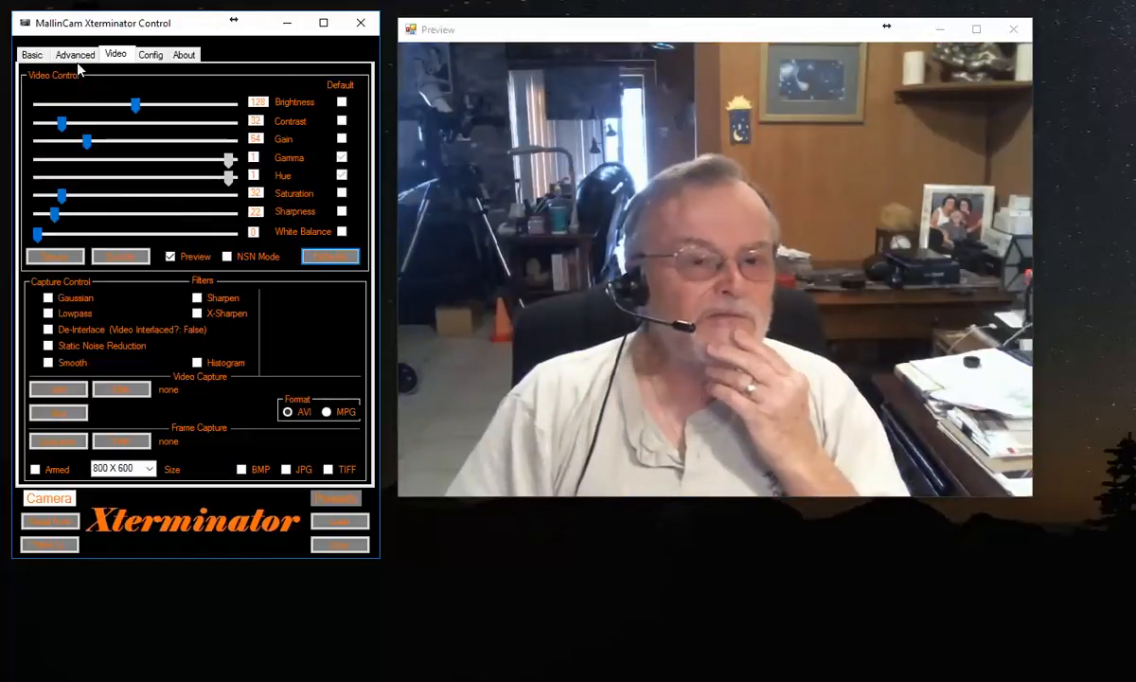
mouse_move(320, 297)
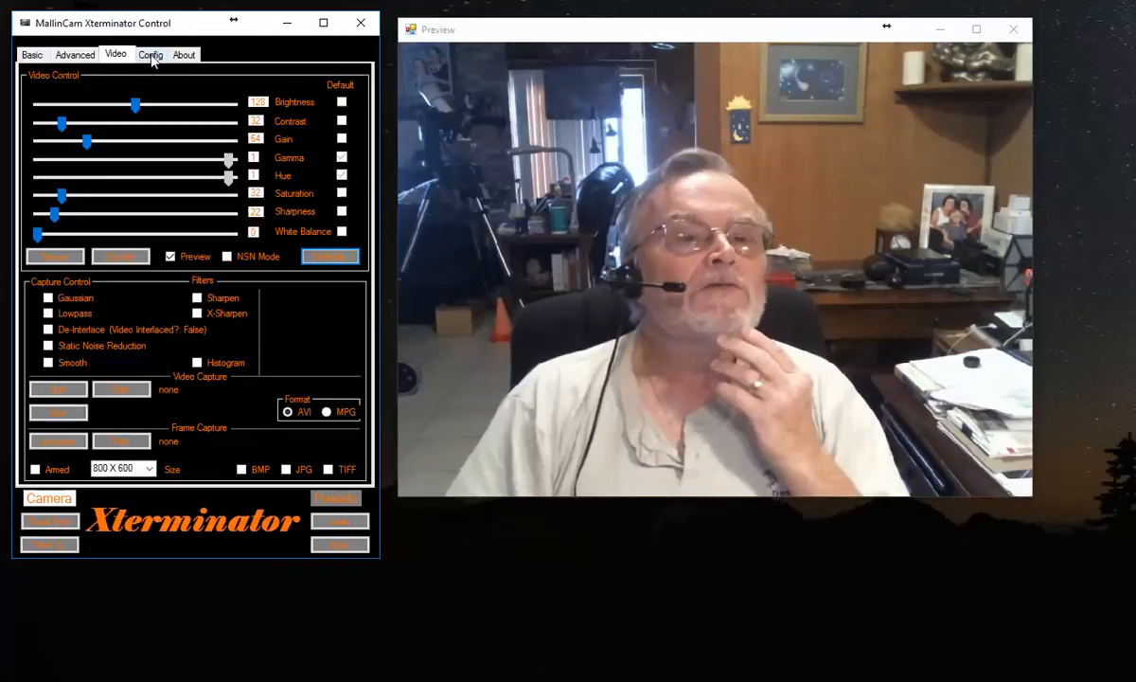
Apply the Night Vision blue theme under Config and view the Video settings in it
left_click(150, 54)
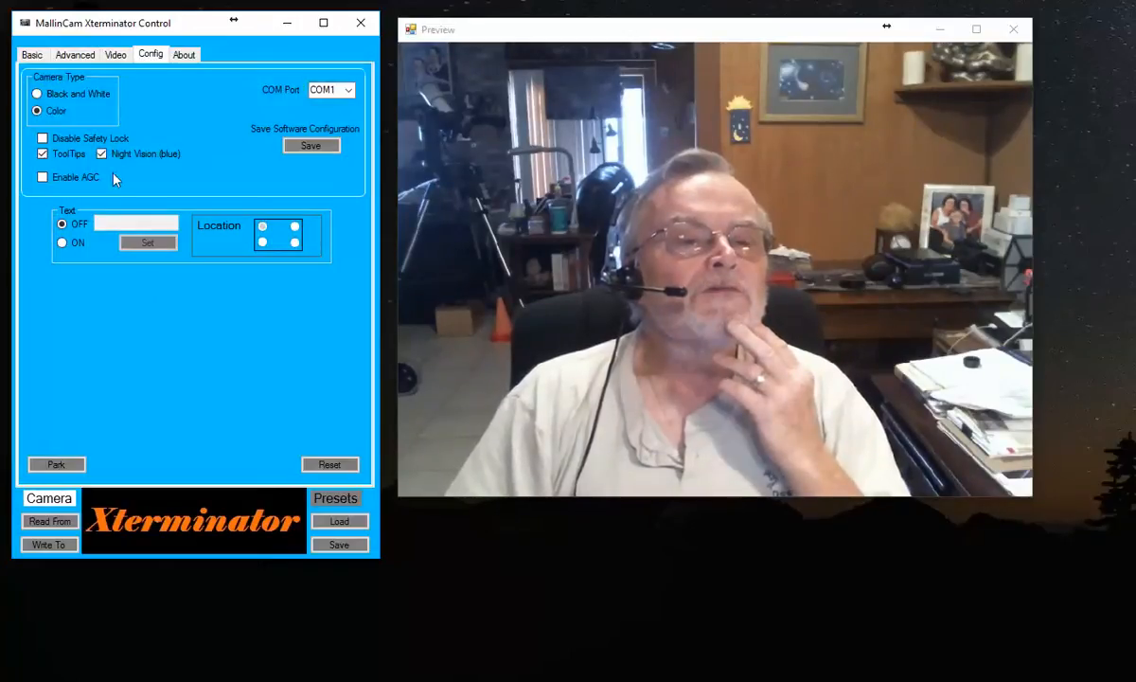
mouse_move(152, 291)
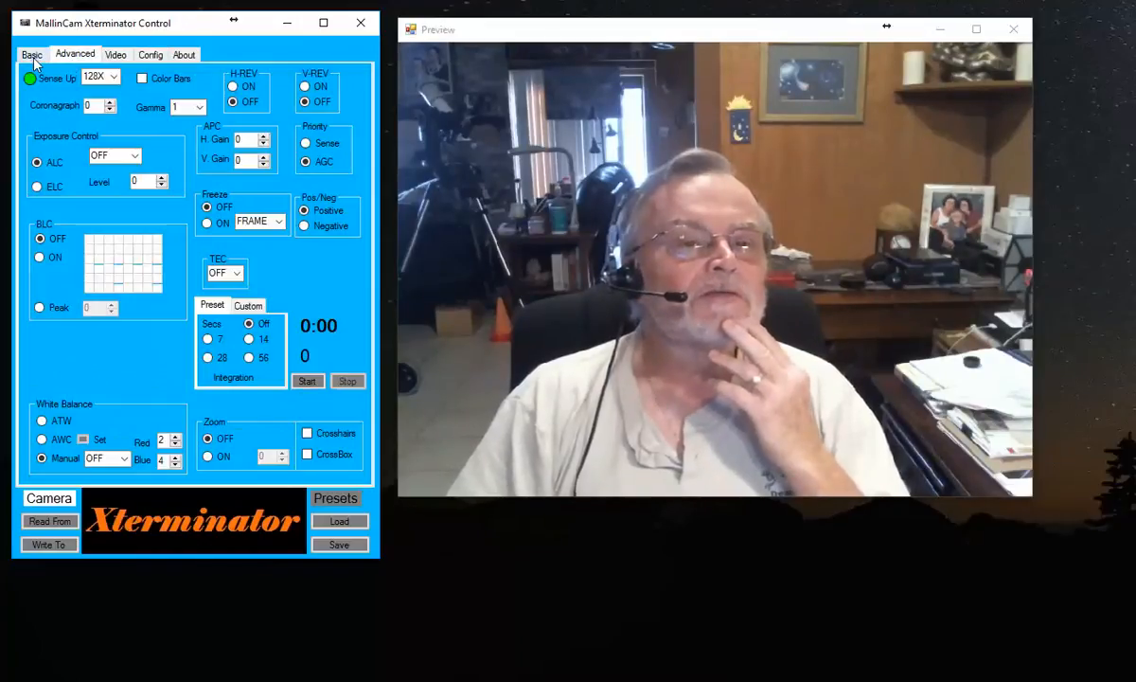
left_click(115, 54)
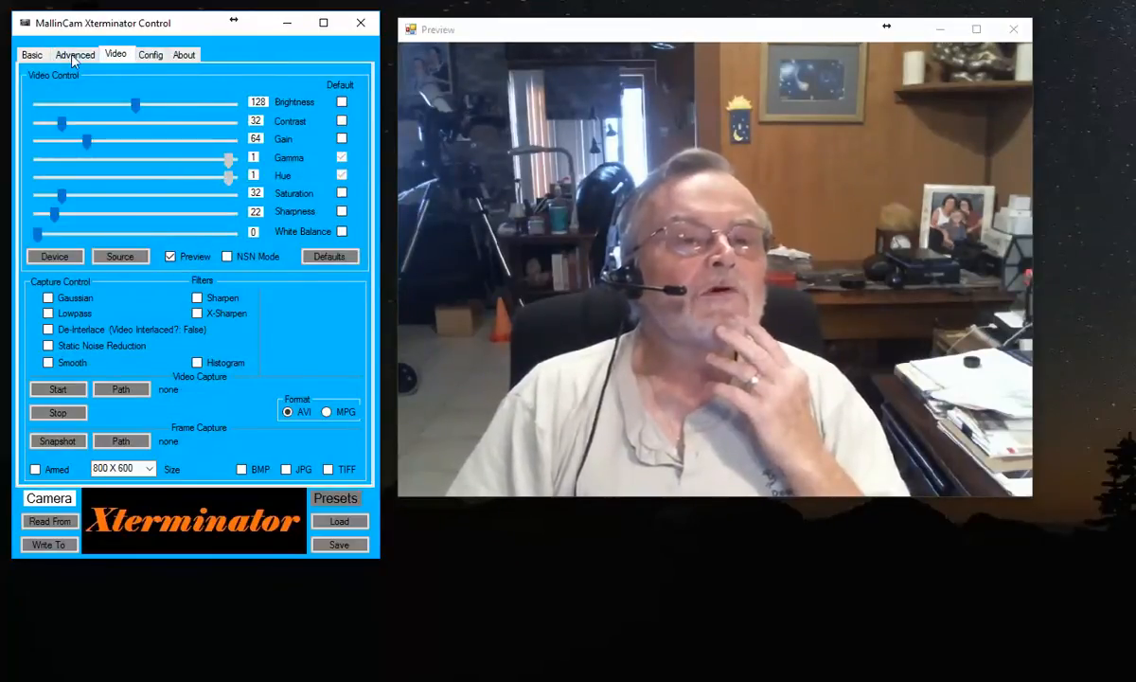
Enable AGC on the Advanced page, then return to the Config settings
left_click(75, 54)
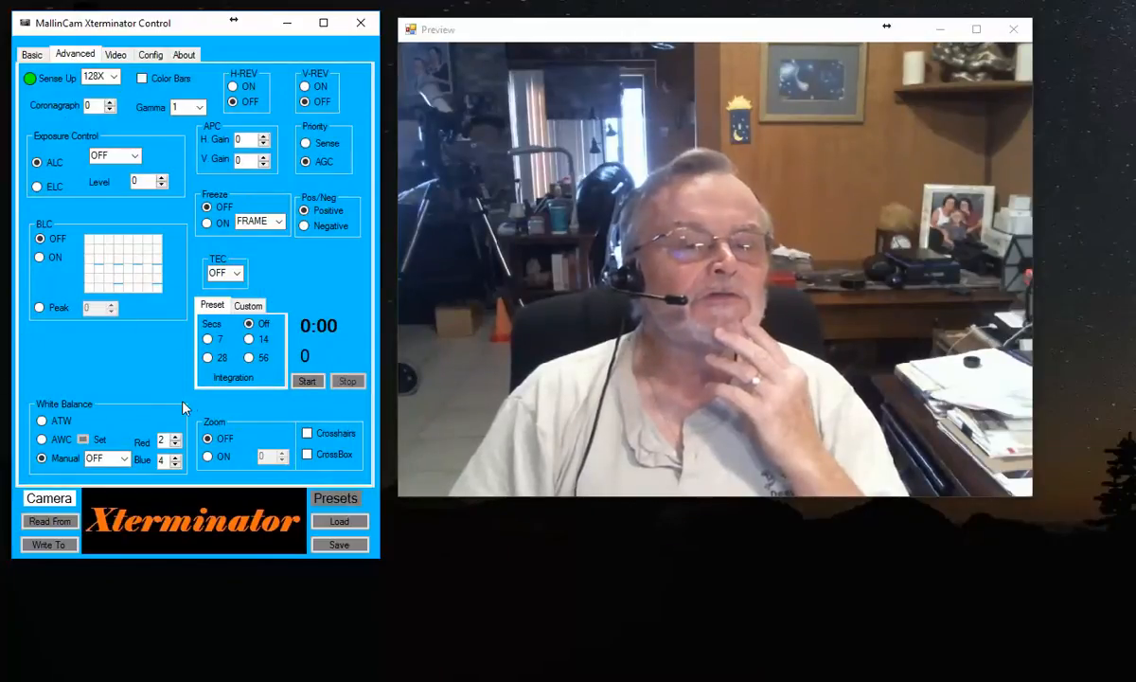
mouse_move(118, 398)
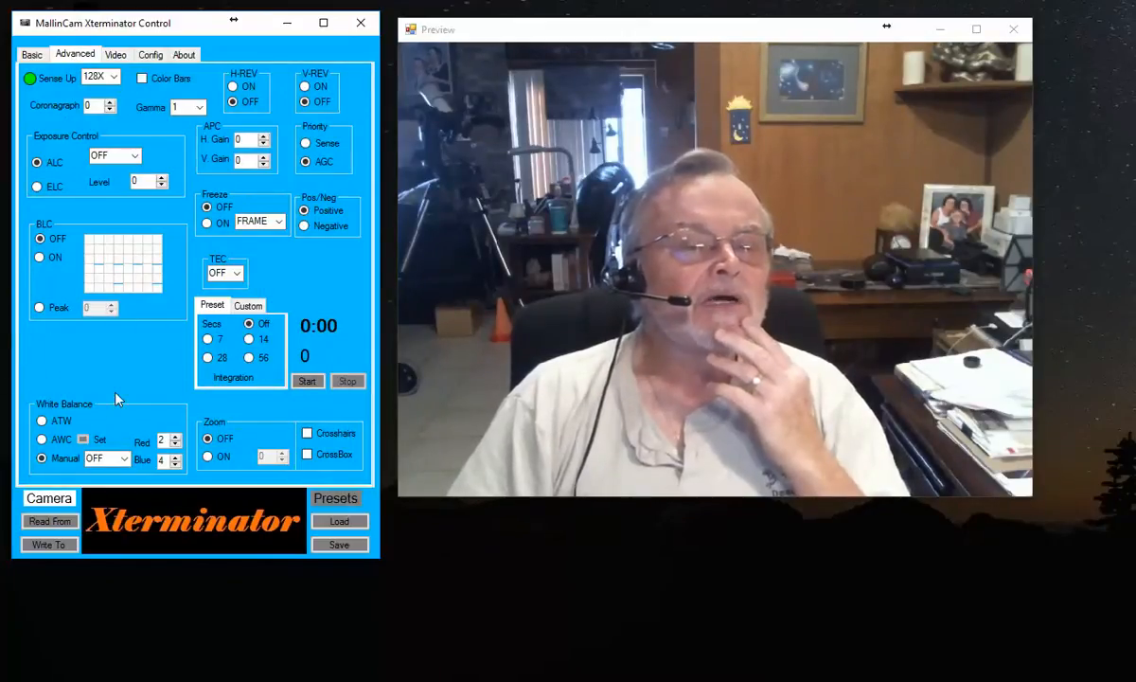
left_click(150, 54)
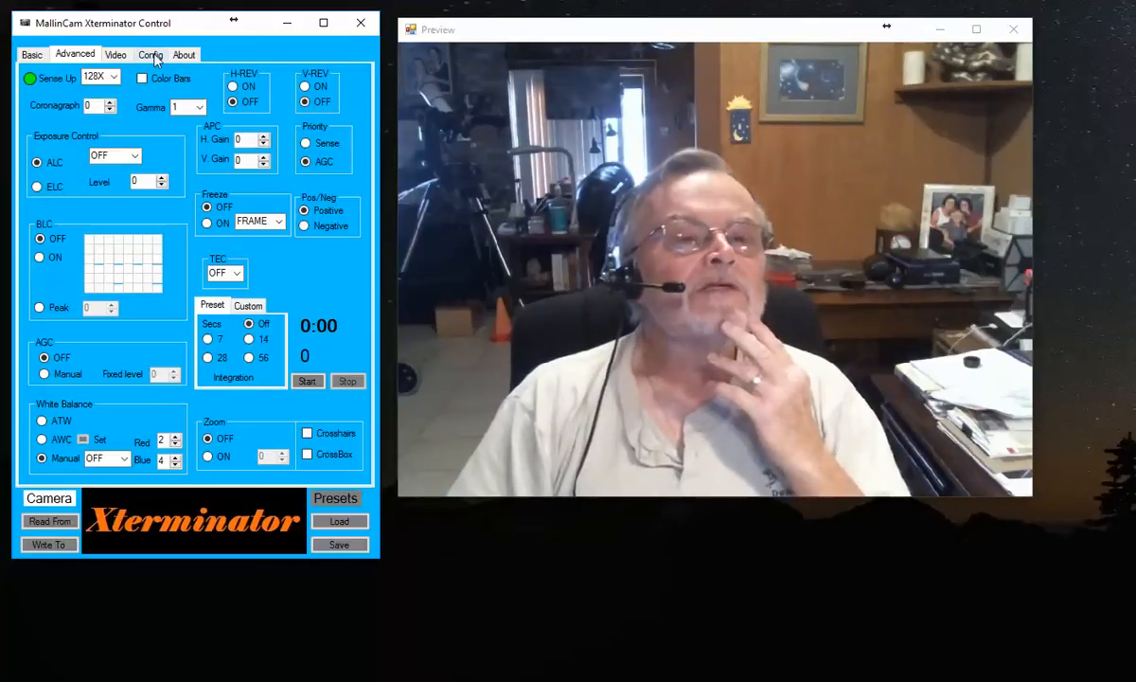
left_click(151, 54)
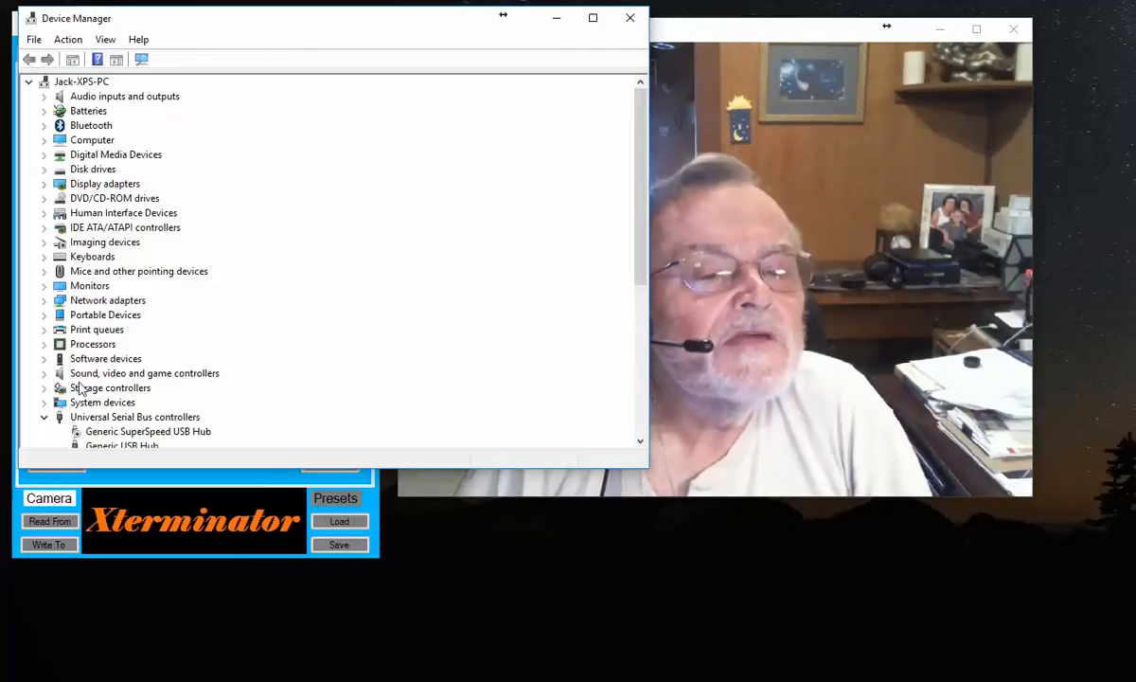
mouse_move(80, 327)
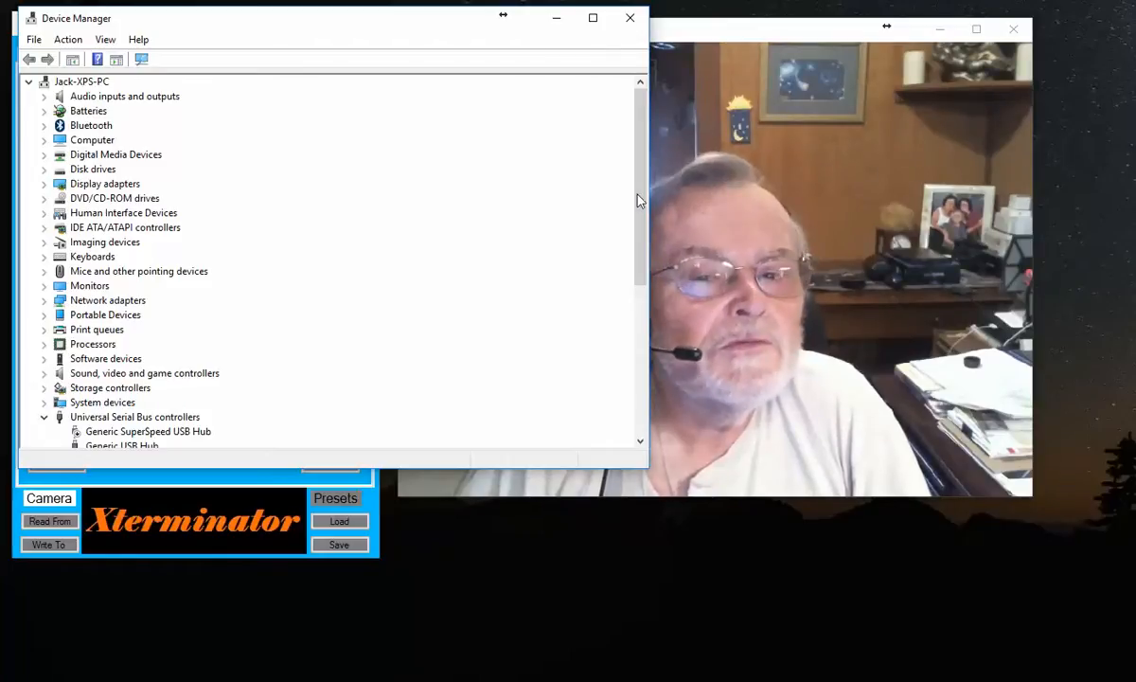
Scroll Device Manager's list with Universal Serial Bus controllers expanded to locate the camera
scroll("down", 3)
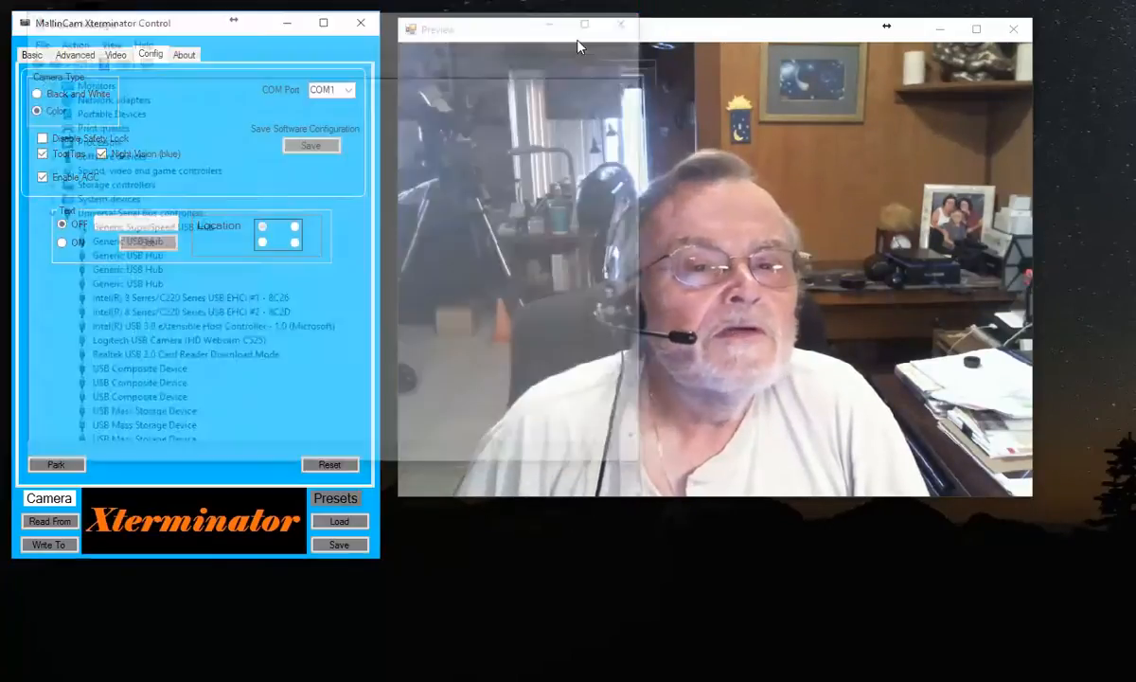
Choose COM1 as the camera port, save the software configuration, and dismiss the port error
left_click(350, 89)
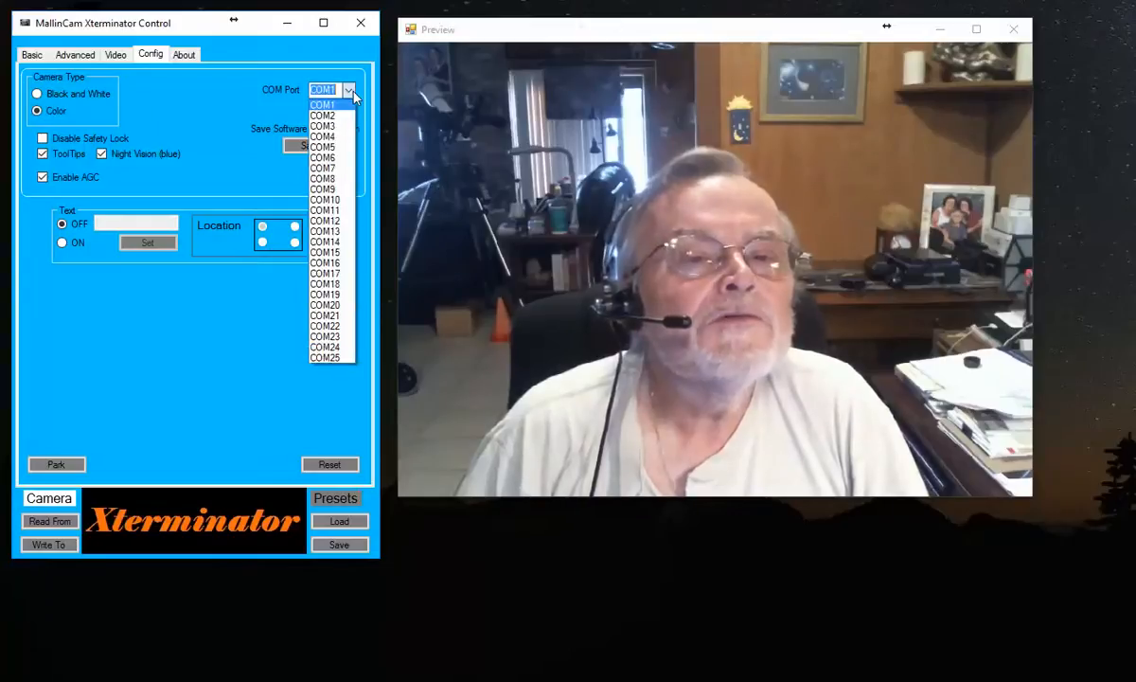
mouse_move(323, 116)
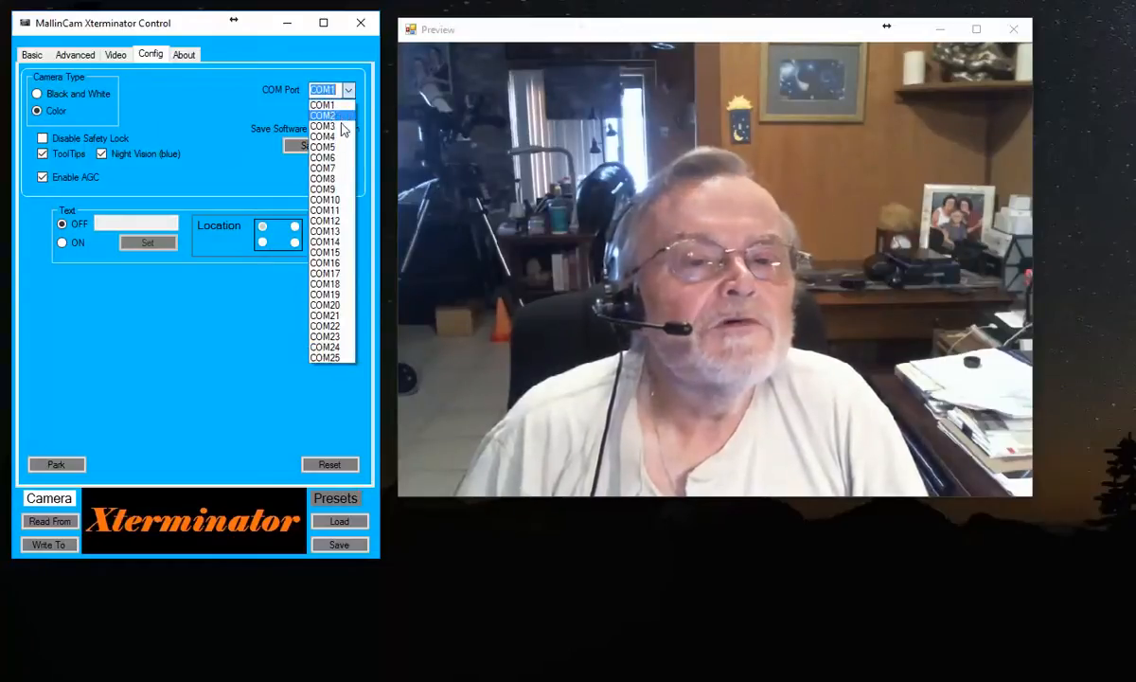
mouse_move(327, 135)
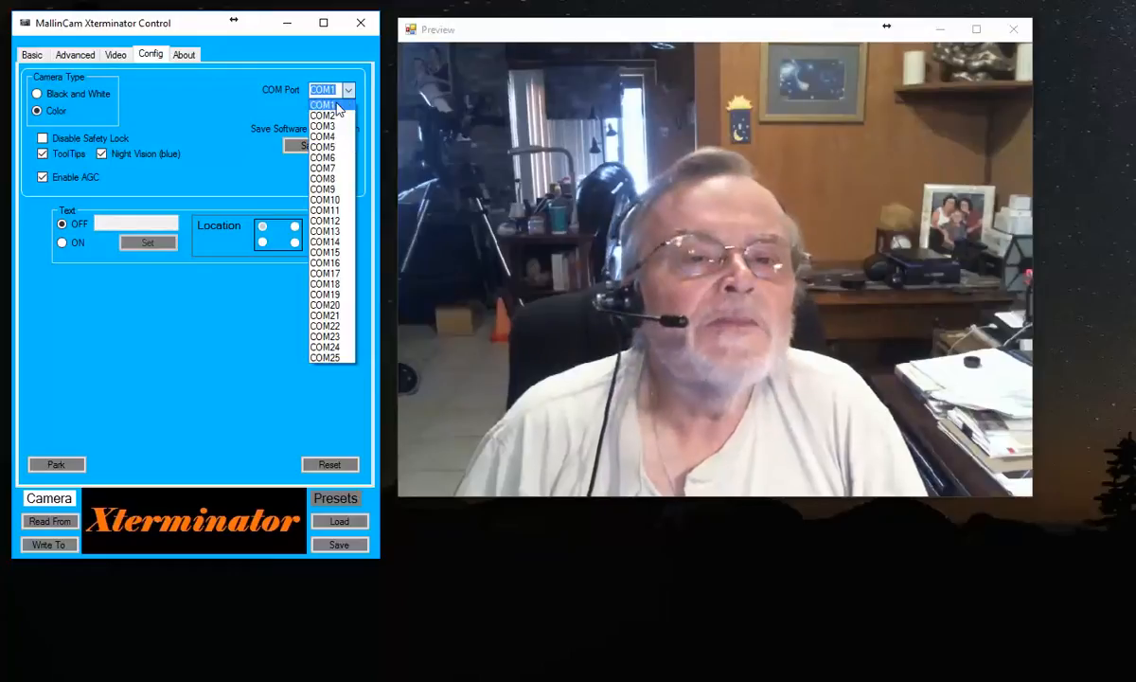
left_click(324, 90)
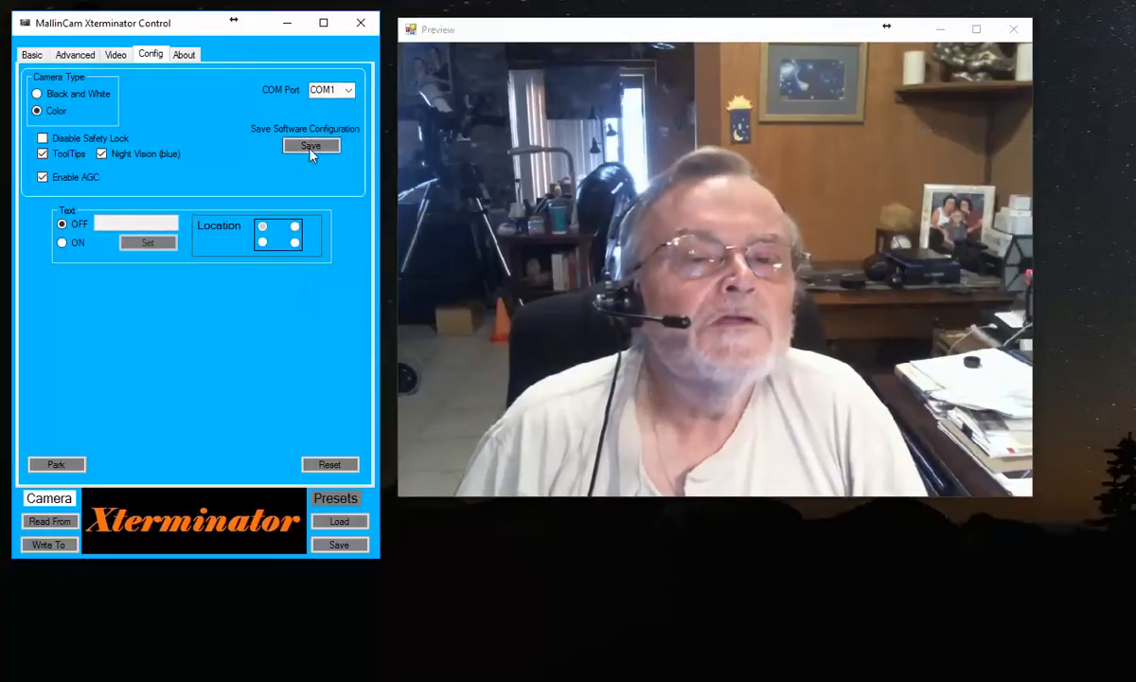
left_click(311, 145)
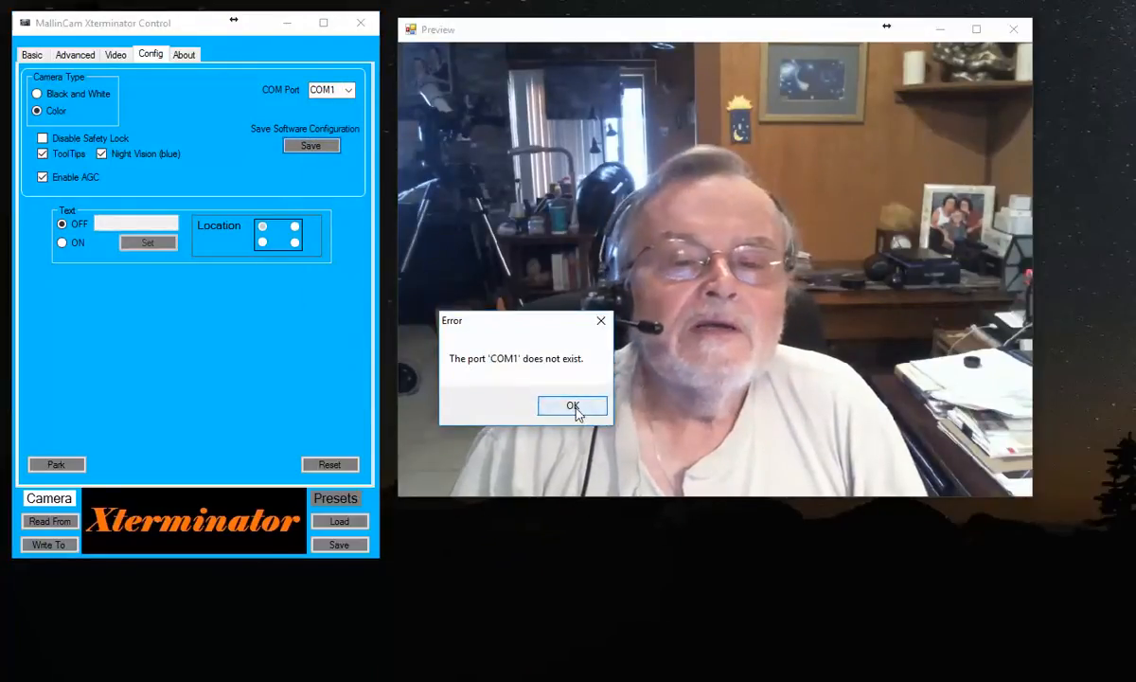
left_click(573, 405)
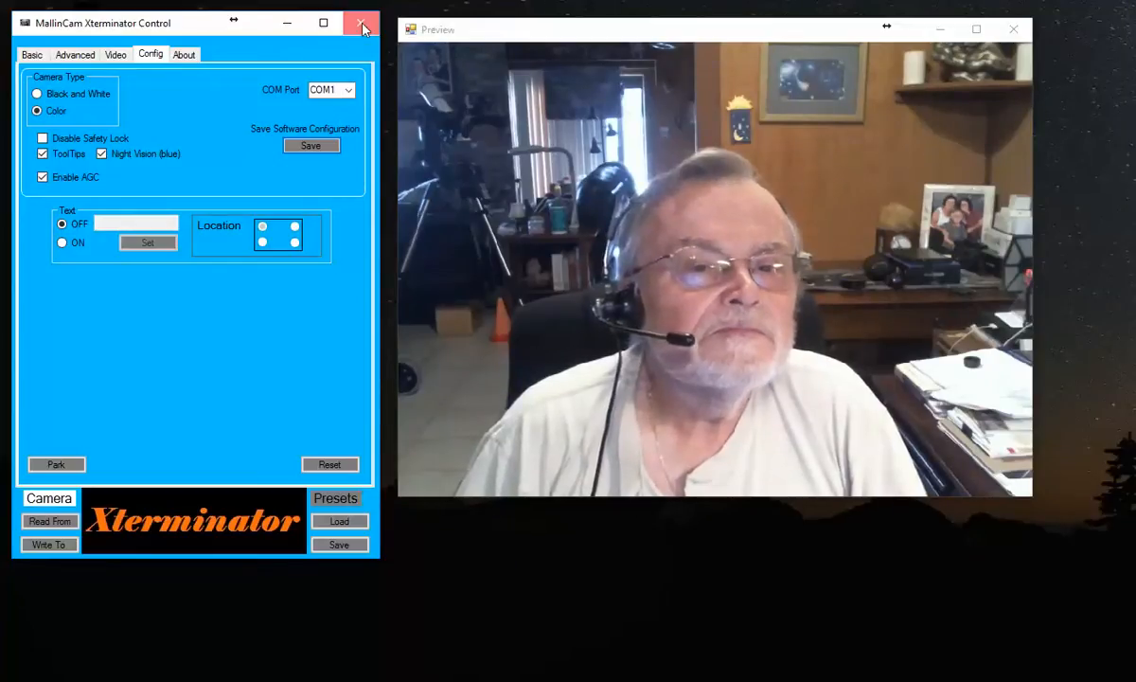
Close Xterminator Control and confirm Yes in the exit warning
left_click(361, 23)
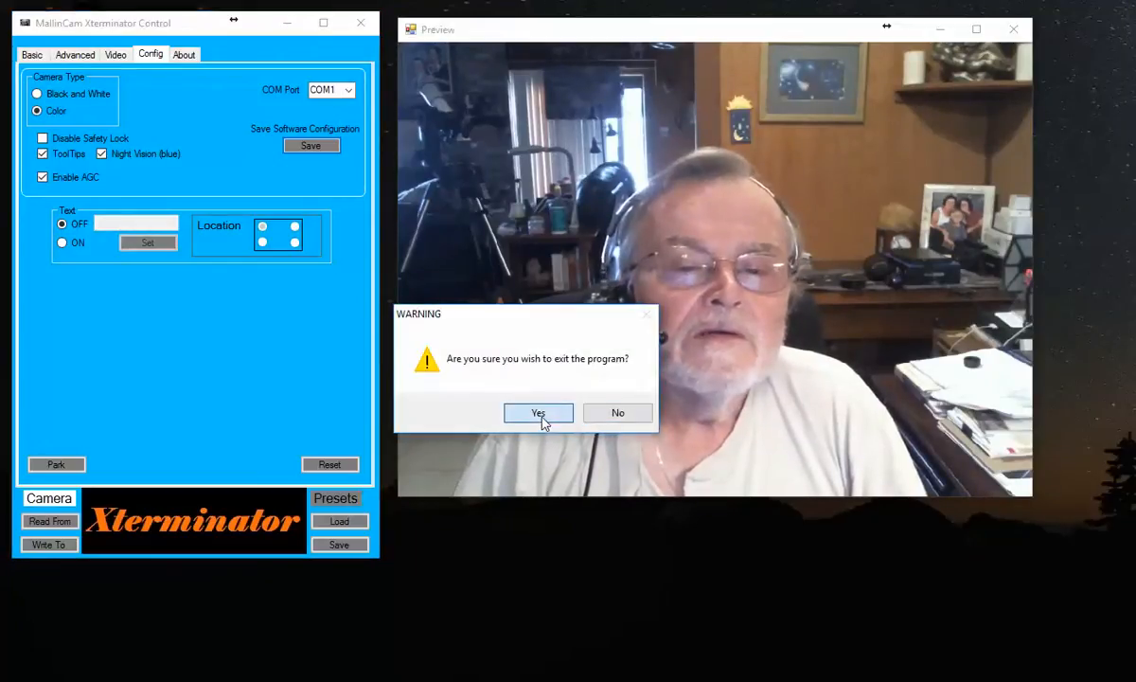
left_click(538, 412)
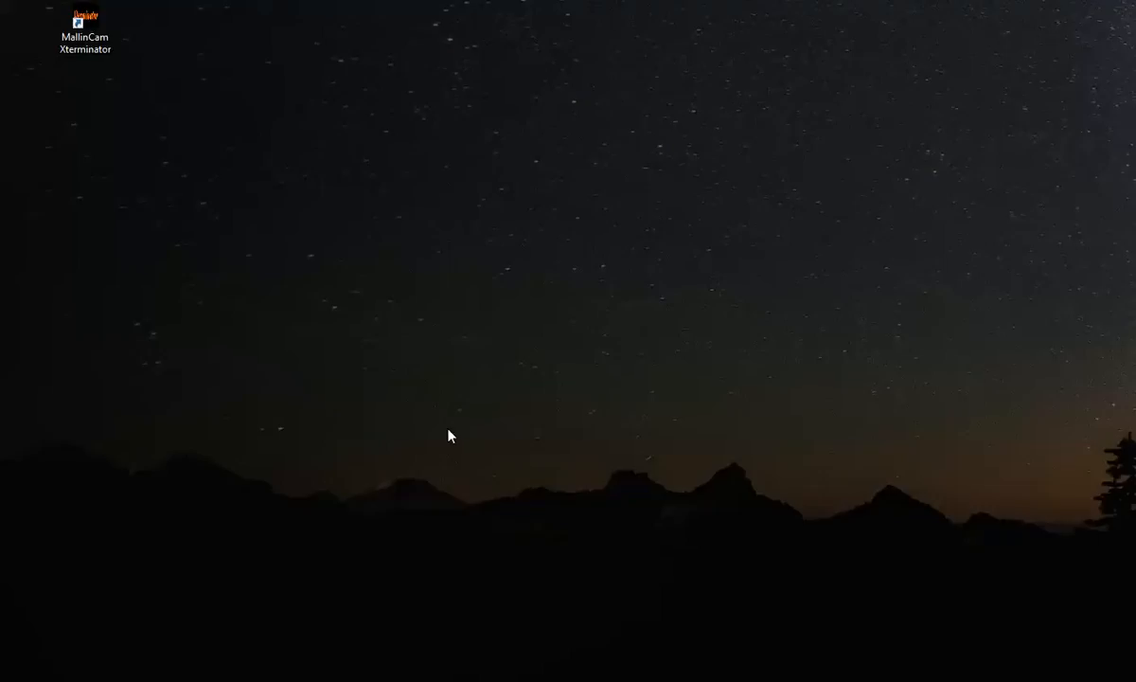
mouse_move(440, 424)
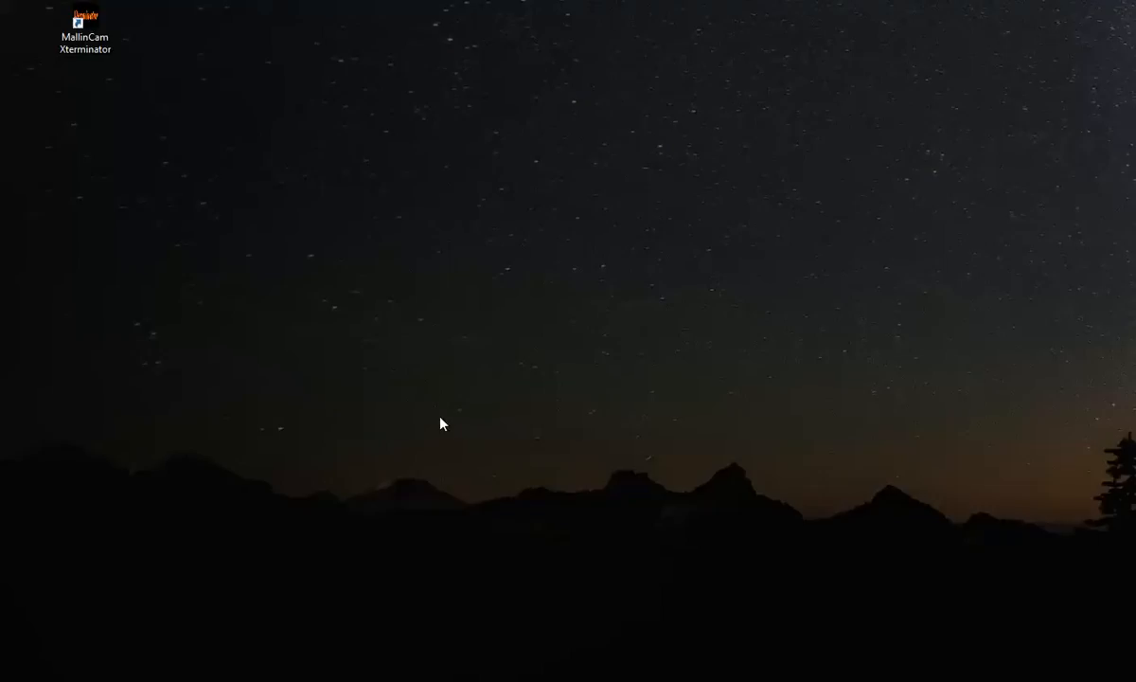